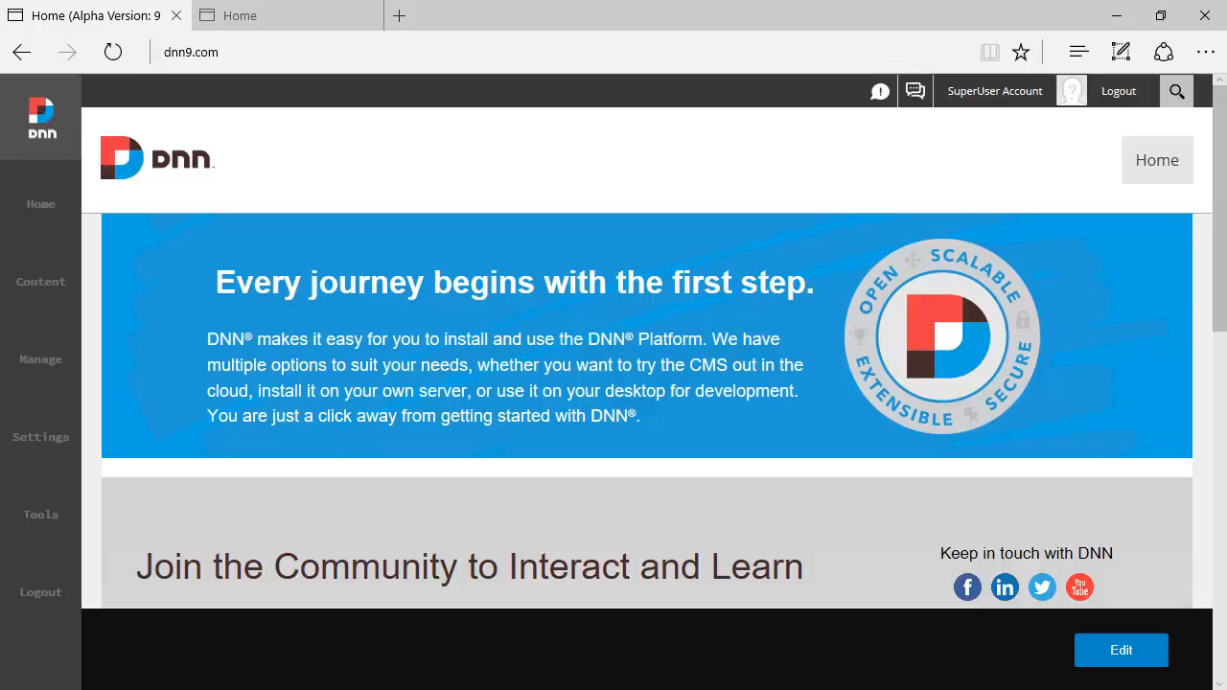
{"action": "mouse_move", "coordinate": [39, 280]}
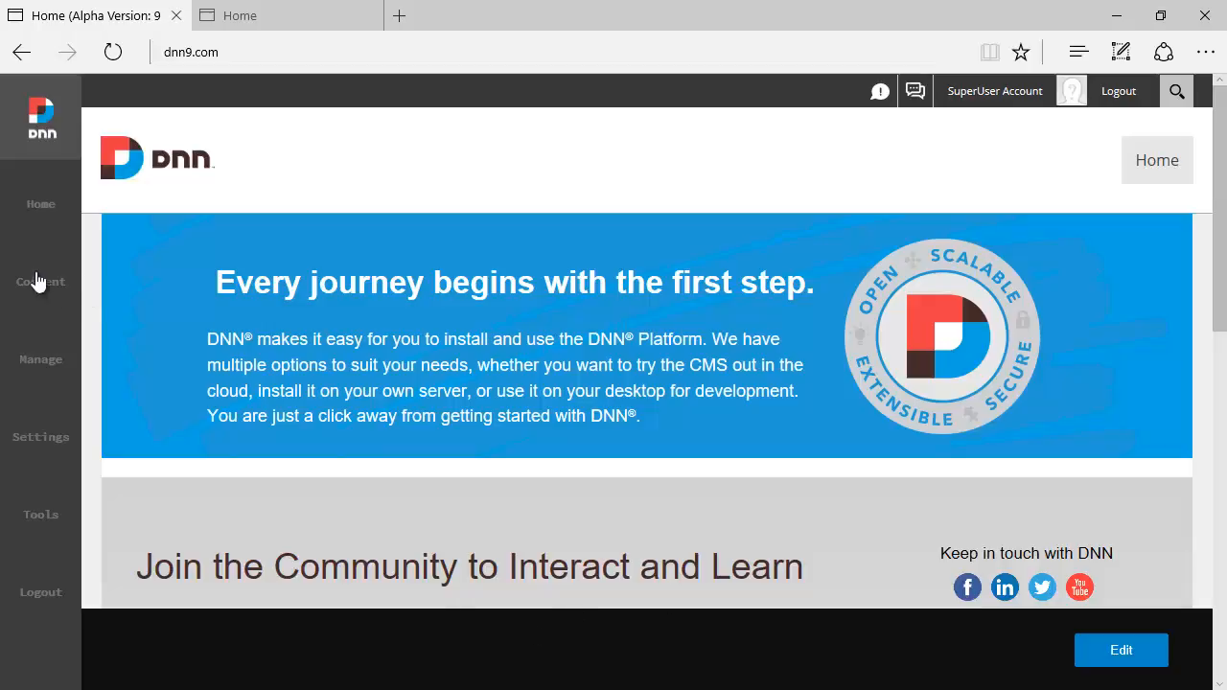
Open the Manage menu in the persona bar to show Users, Roles, Seo and more.
{"action": "left_click", "coordinate": [40, 359]}
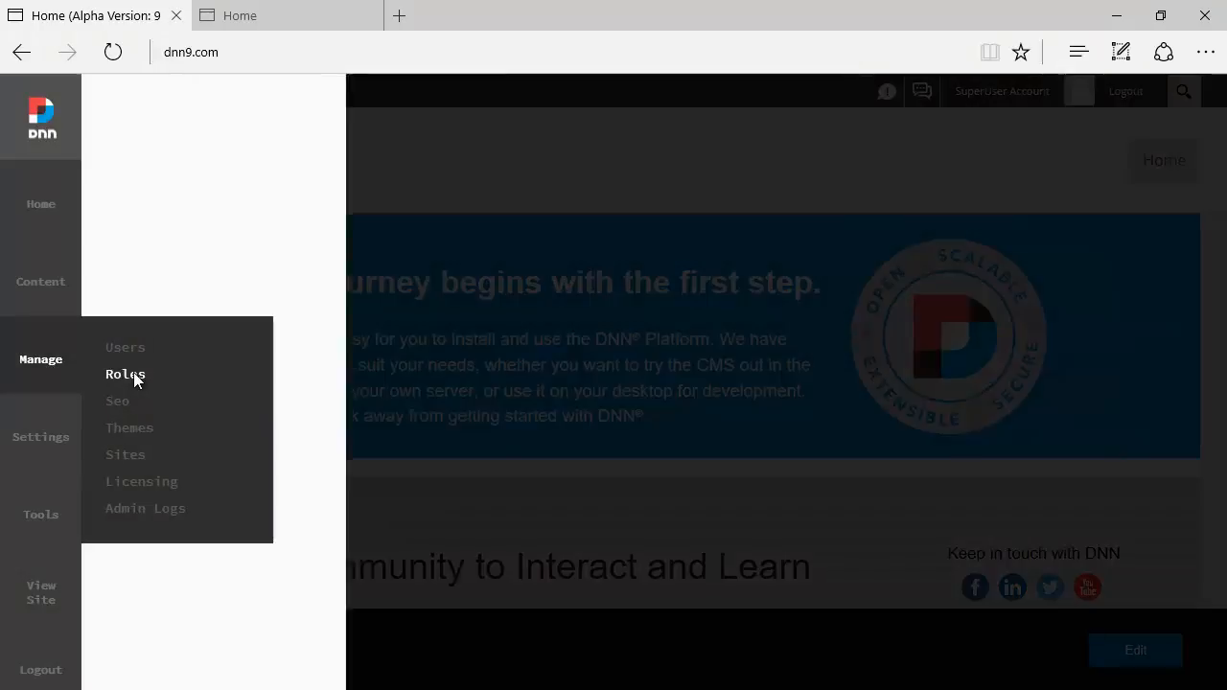
Choose Roles from the Manage menu to list the five global roles.
{"action": "left_click", "coordinate": [125, 374]}
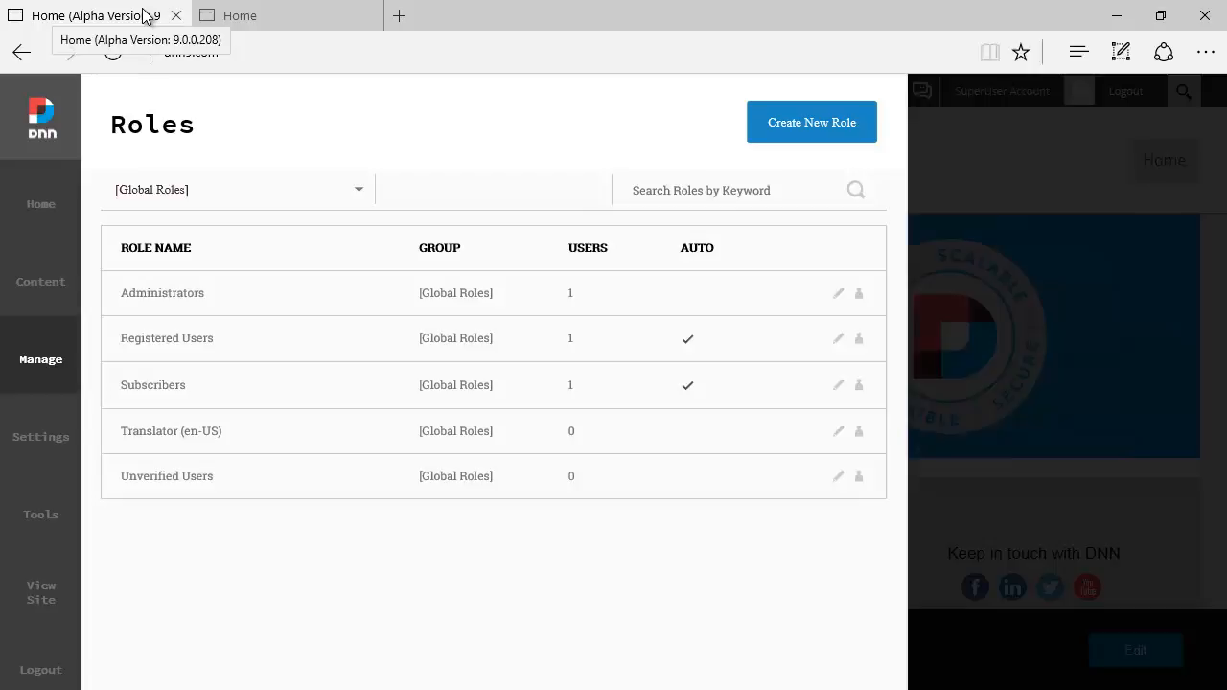
{"action": "mouse_move", "coordinate": [309, 365]}
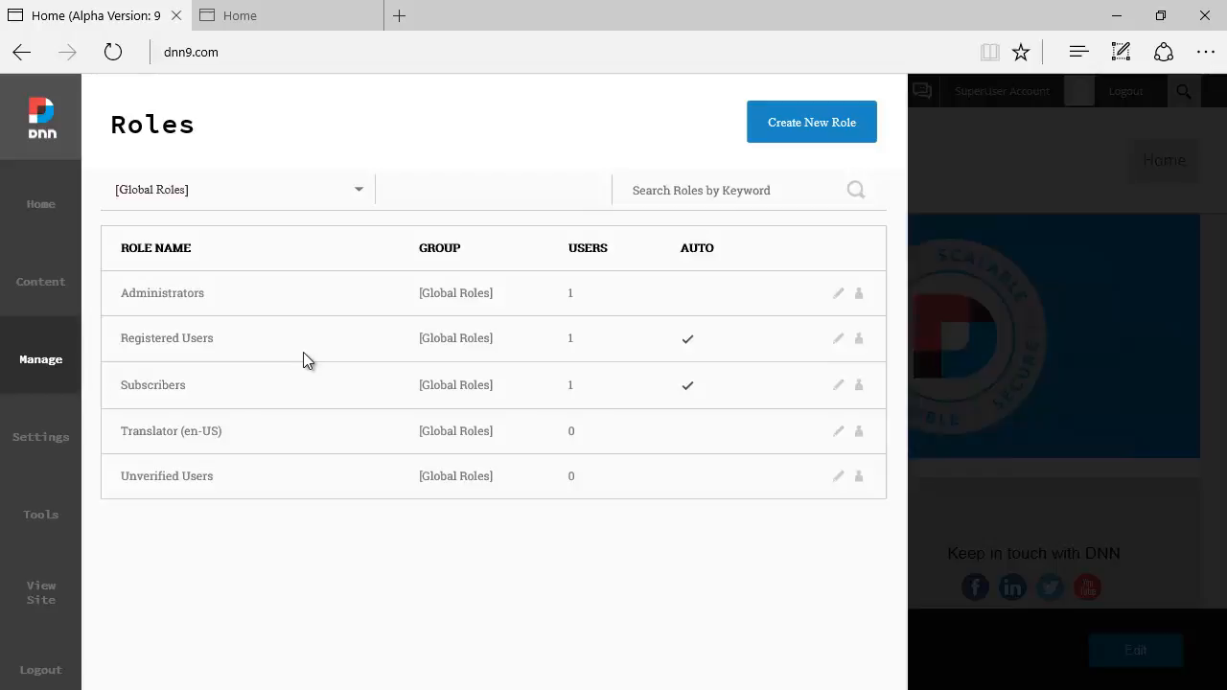
{"action": "mouse_move", "coordinate": [240, 443]}
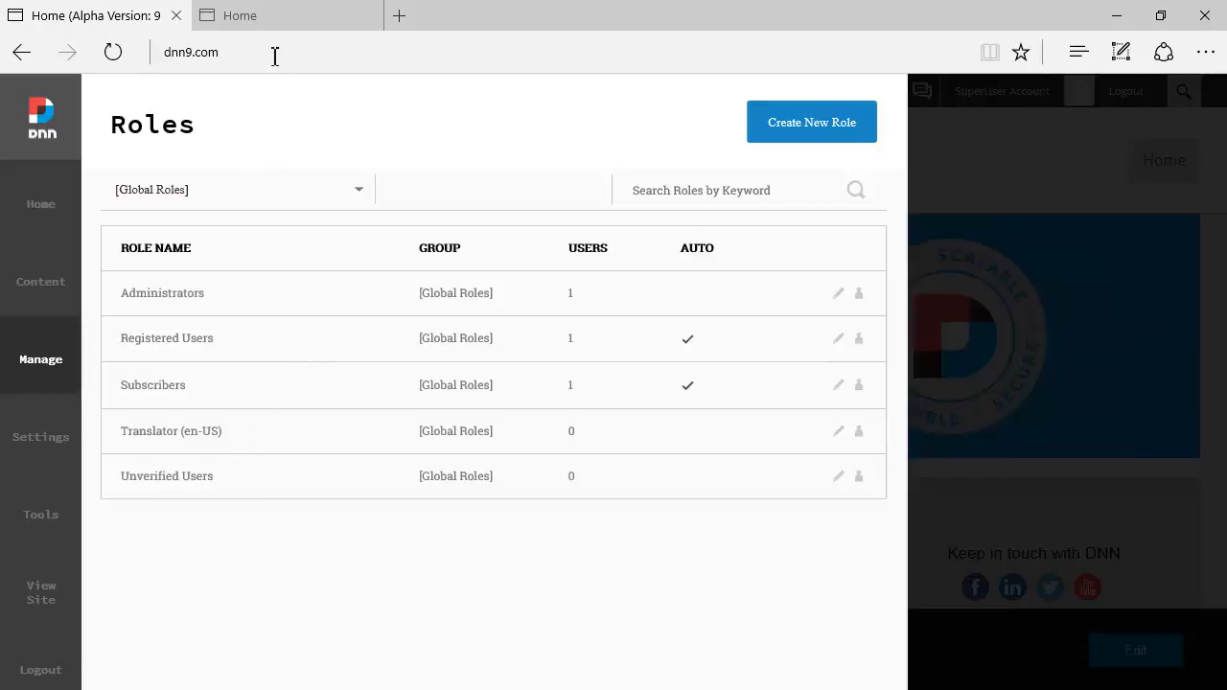
Switch to the dnn8.com site and go to Admin > Security Roles.
{"action": "left_click", "coordinate": [278, 15]}
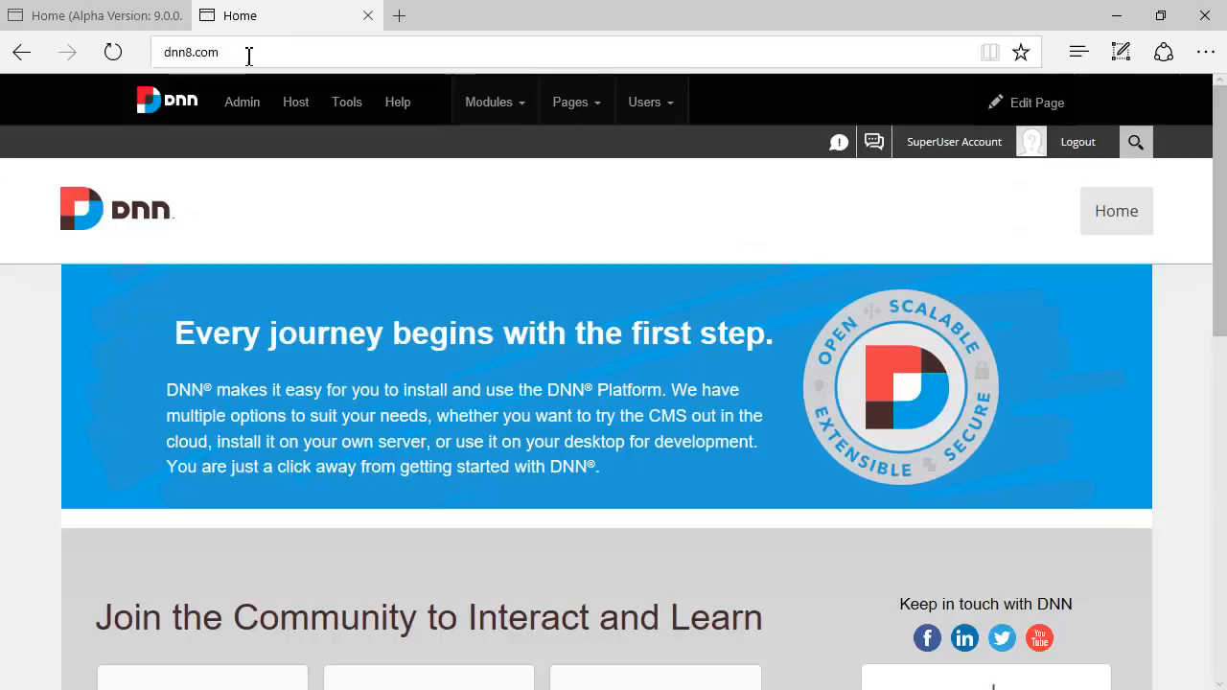
{"action": "left_click", "coordinate": [242, 102]}
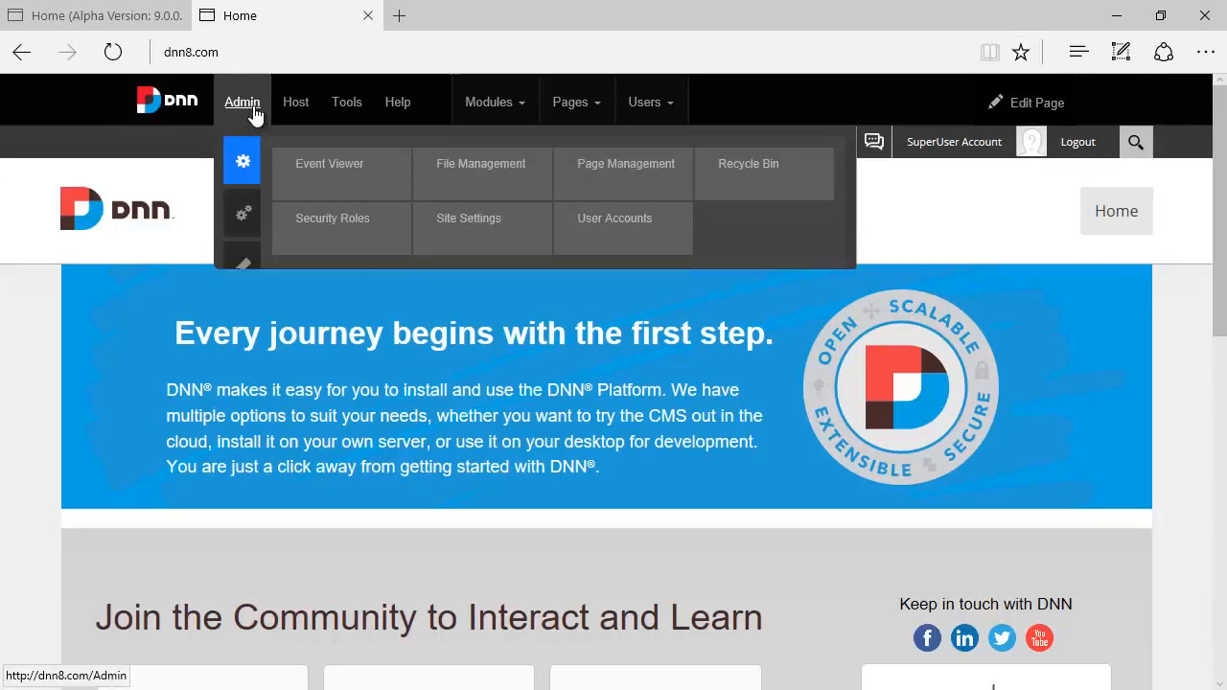
{"action": "left_click", "coordinate": [332, 217]}
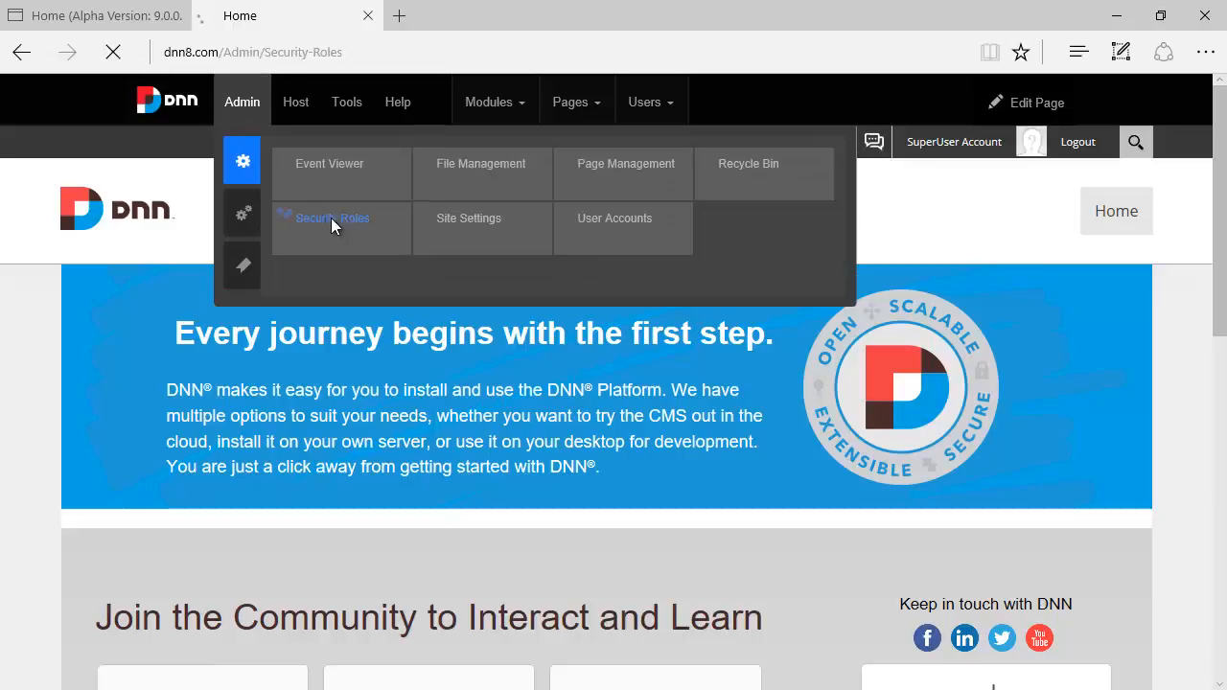
{"action": "left_click", "coordinate": [331, 218]}
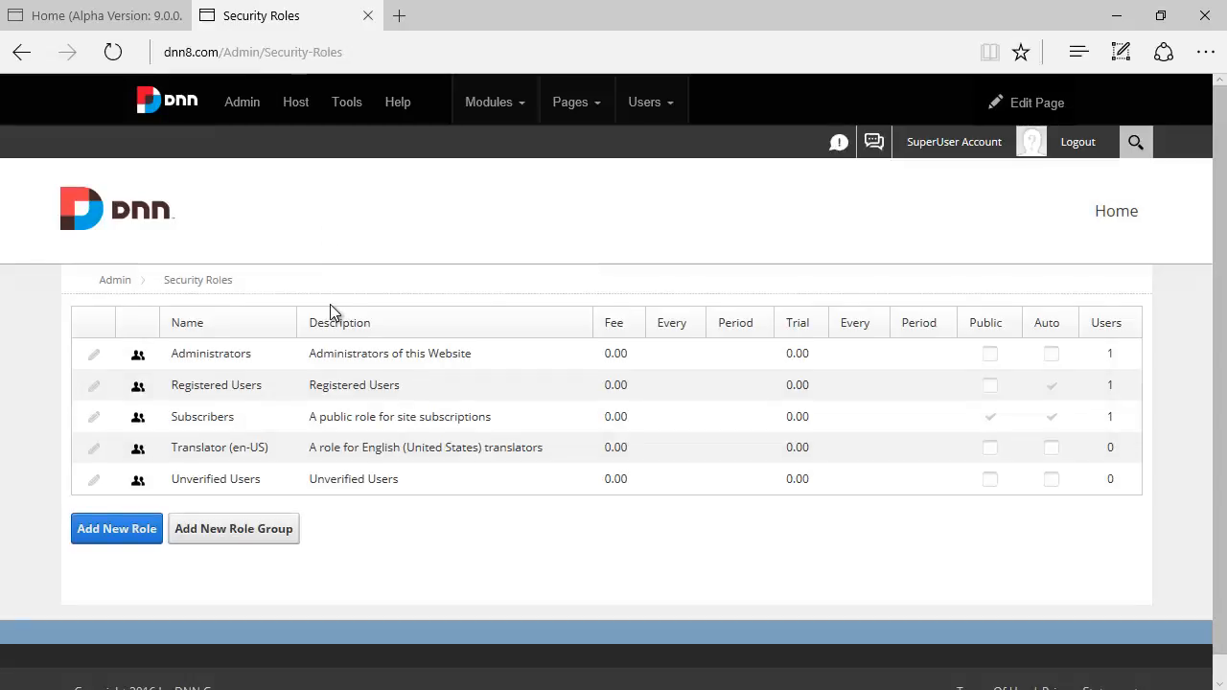
{"action": "mouse_move", "coordinate": [841, 576]}
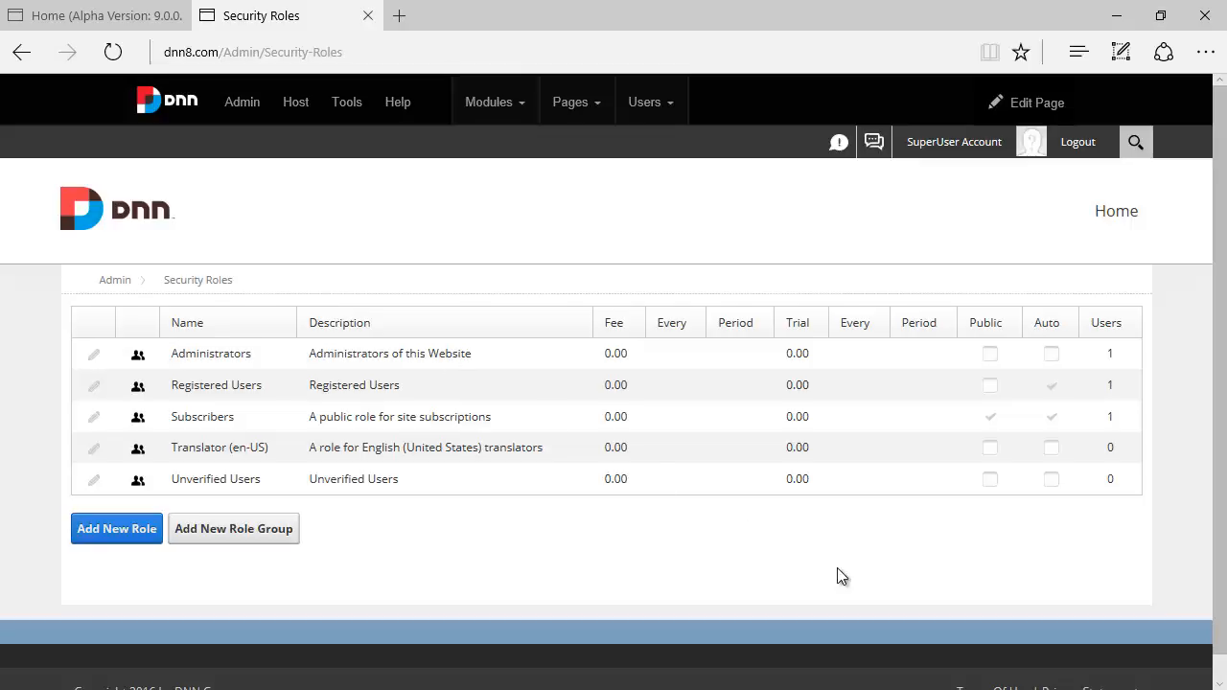
{"action": "mouse_move", "coordinate": [623, 282]}
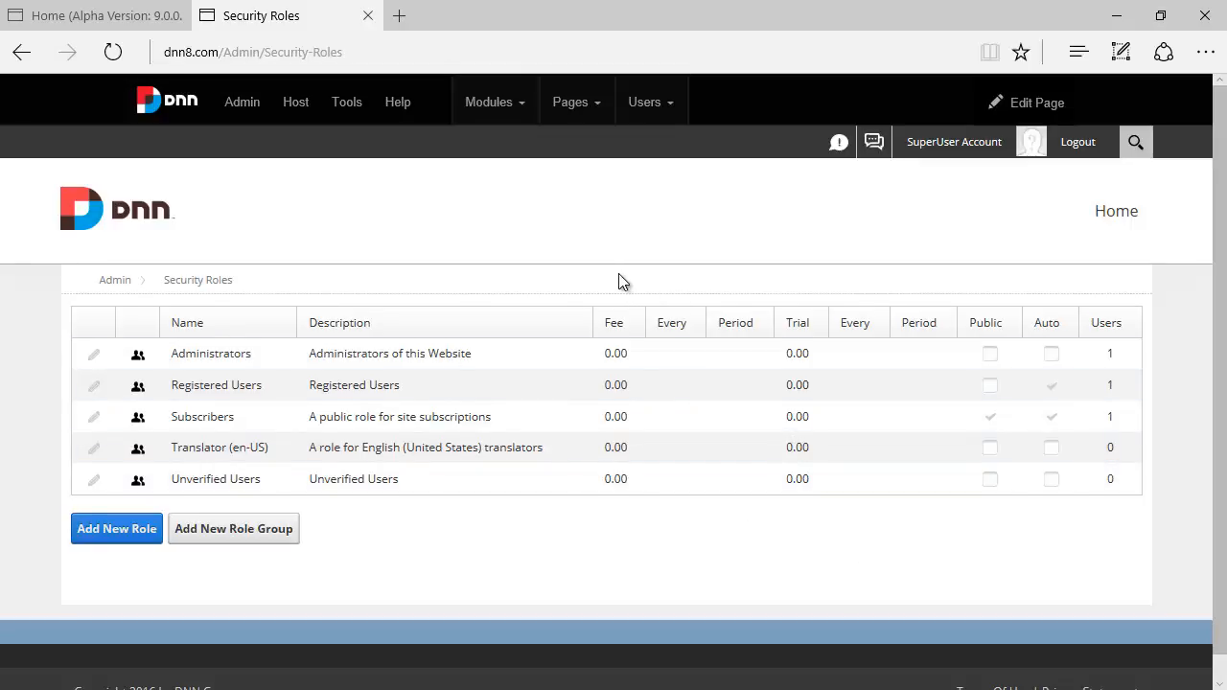
{"action": "mouse_move", "coordinate": [596, 305]}
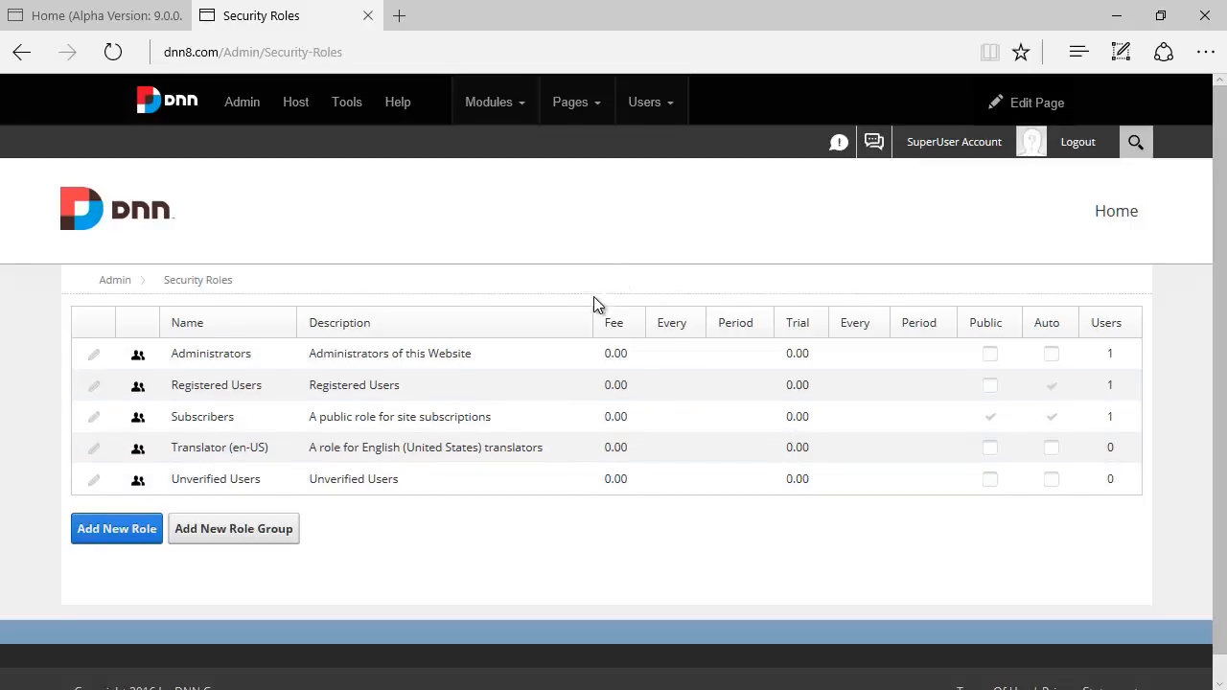
{"action": "mouse_move", "coordinate": [777, 548]}
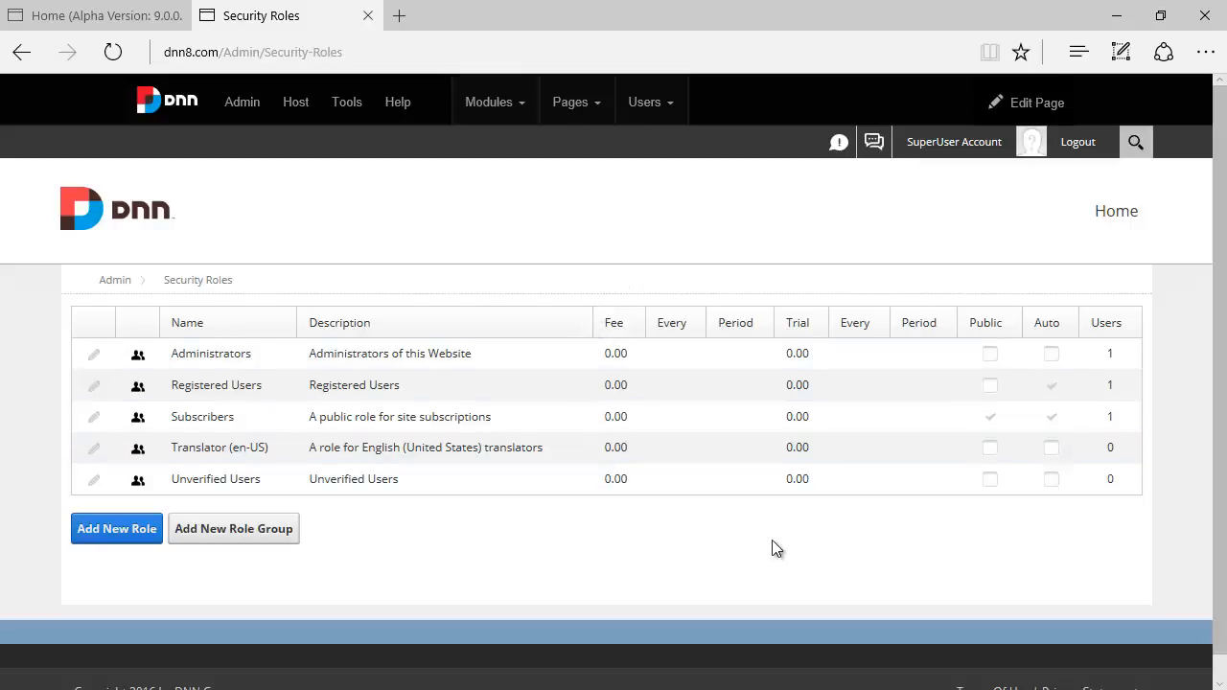
{"action": "mouse_move", "coordinate": [692, 421]}
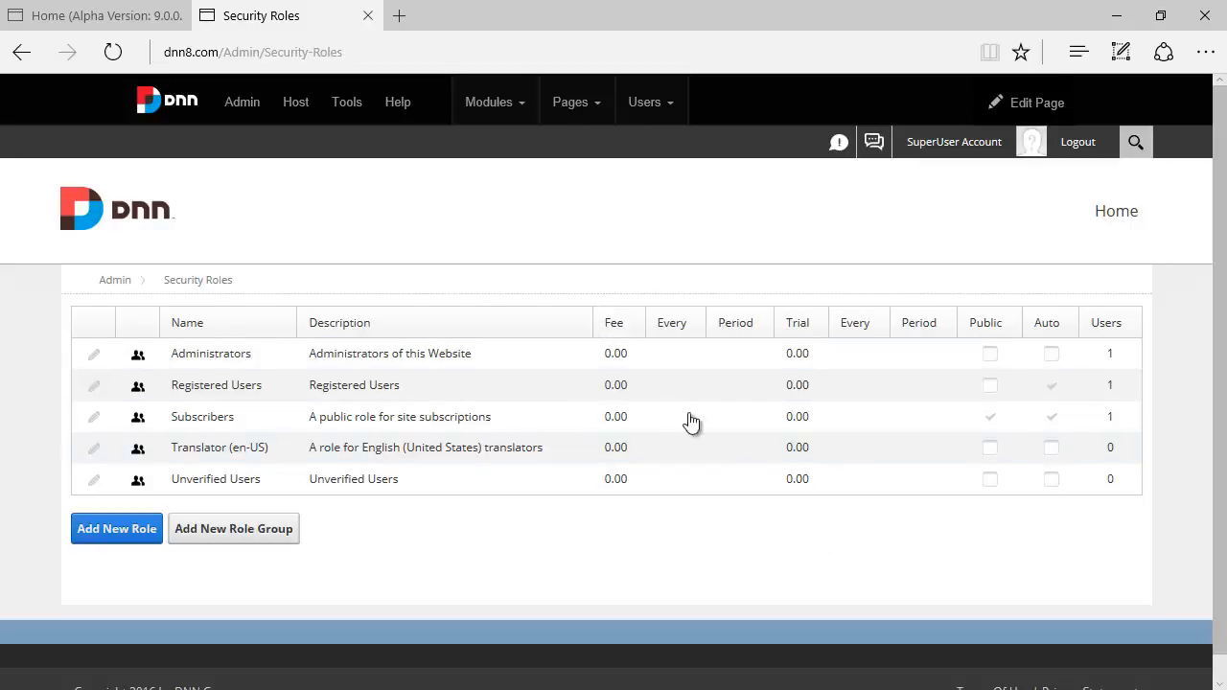
{"action": "mouse_move", "coordinate": [819, 338]}
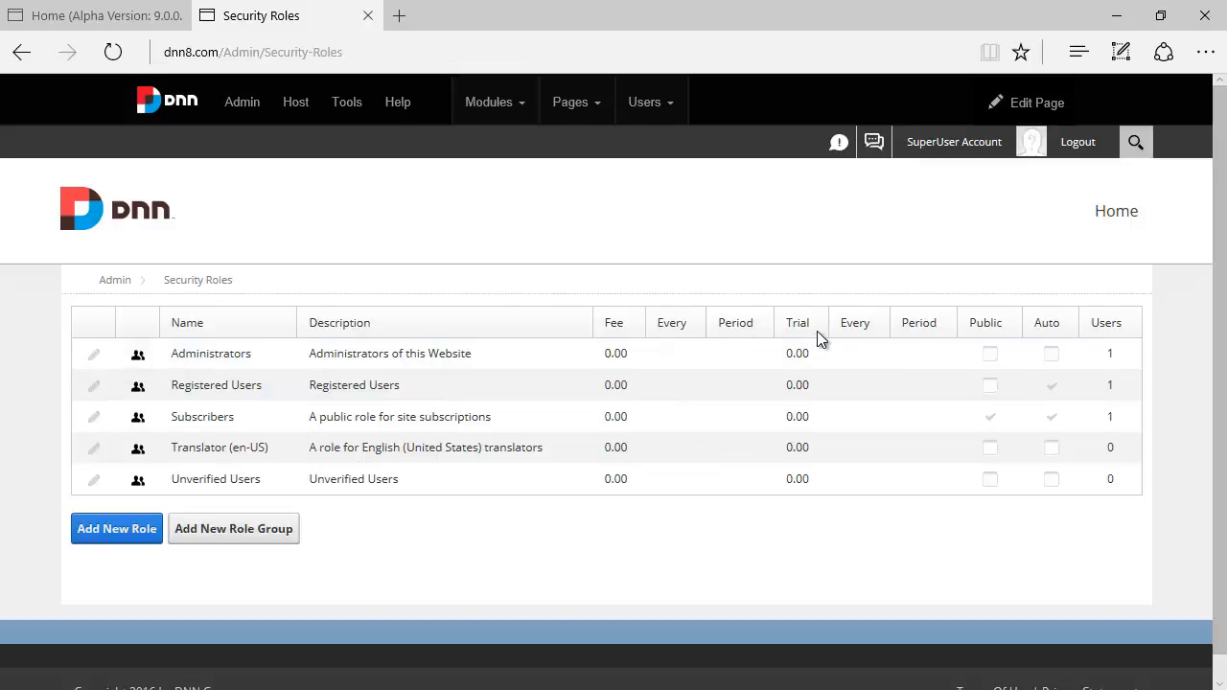
{"action": "mouse_move", "coordinate": [827, 345]}
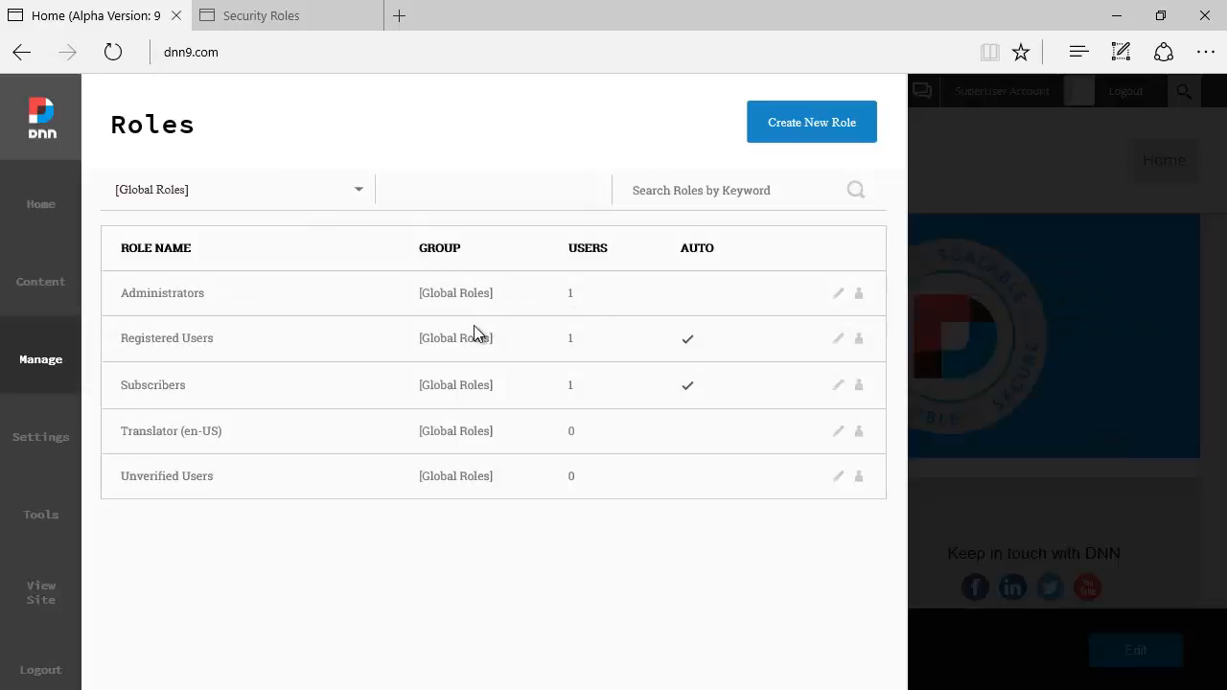
{"action": "mouse_move", "coordinate": [827, 371]}
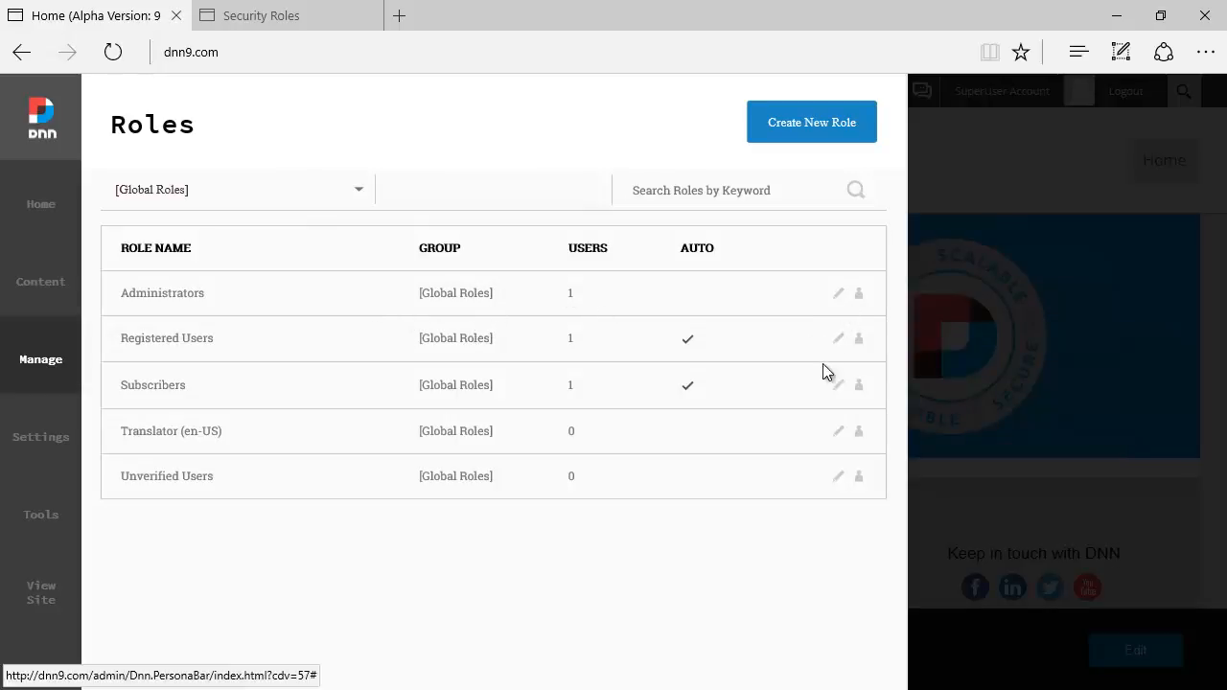
{"action": "left_click", "coordinate": [837, 430]}
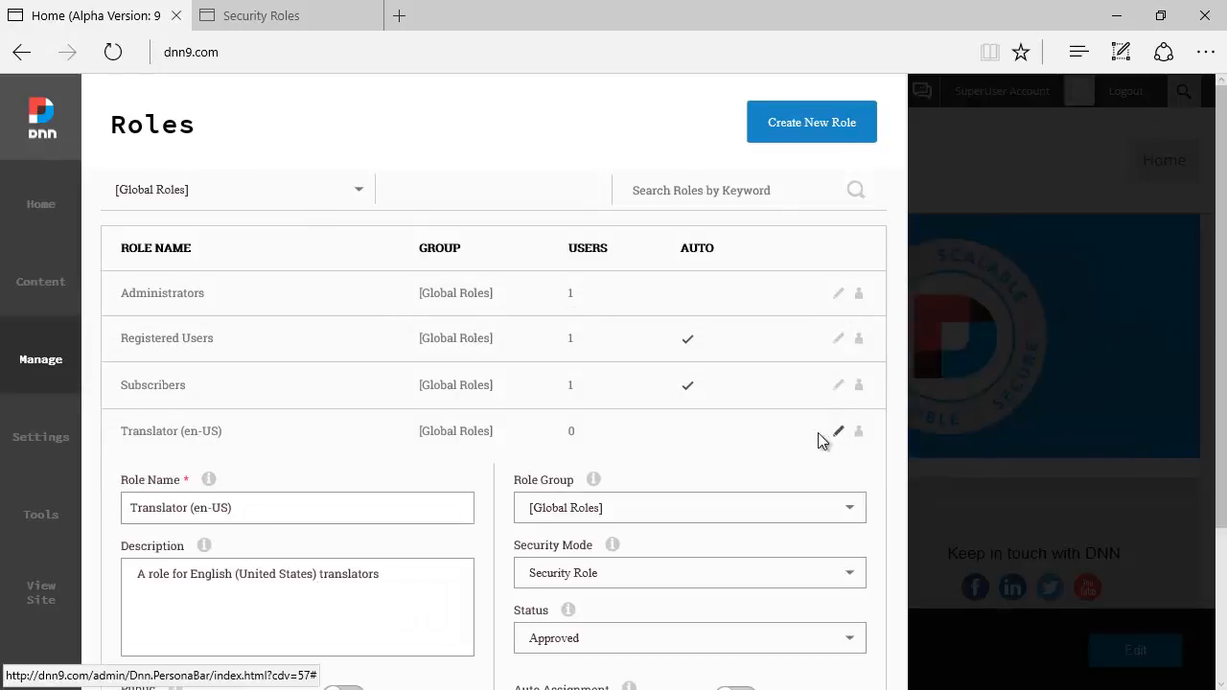
{"action": "scroll", "scroll_direction": "down", "scroll_amount": 3}
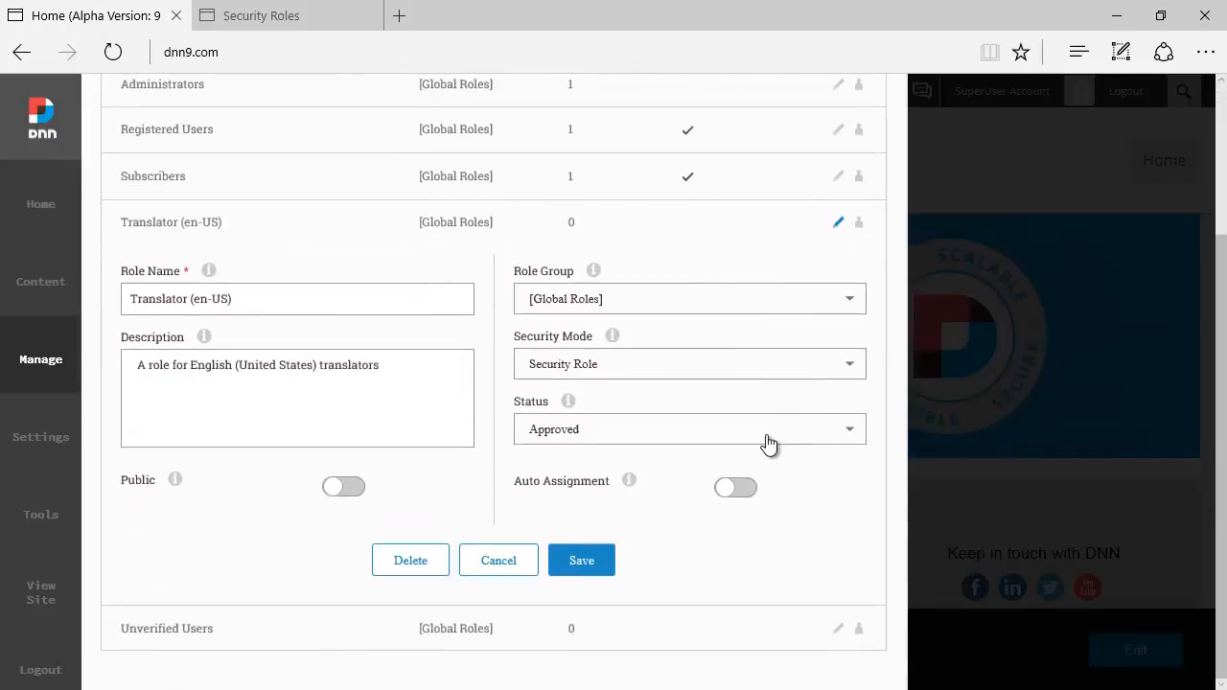
{"action": "left_click", "coordinate": [498, 560]}
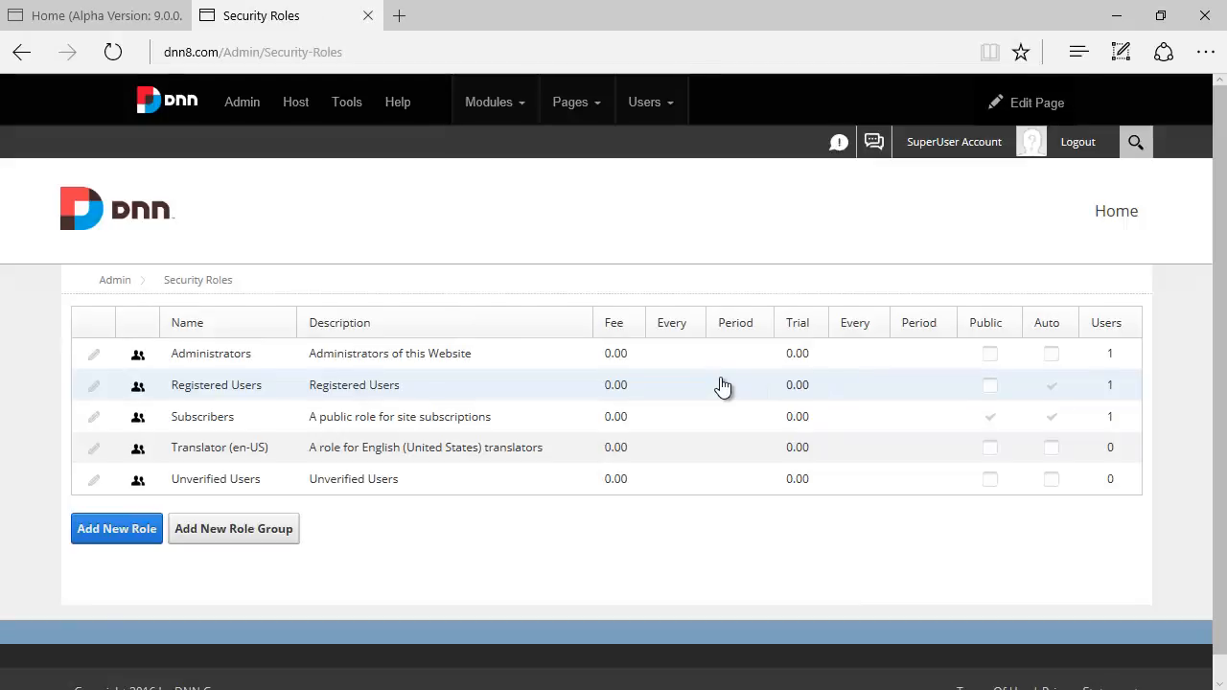
{"action": "left_click", "coordinate": [93, 446]}
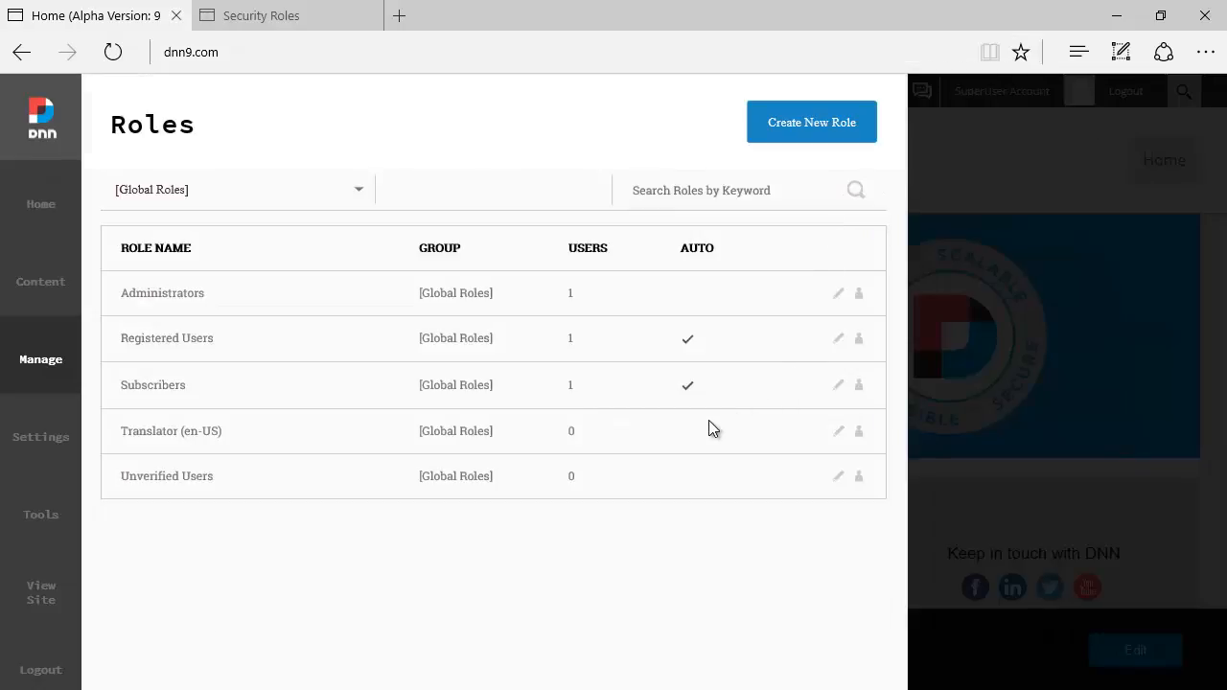
Open the Unverified Users role's edit form and scroll through its settings.
{"action": "left_click", "coordinate": [837, 475]}
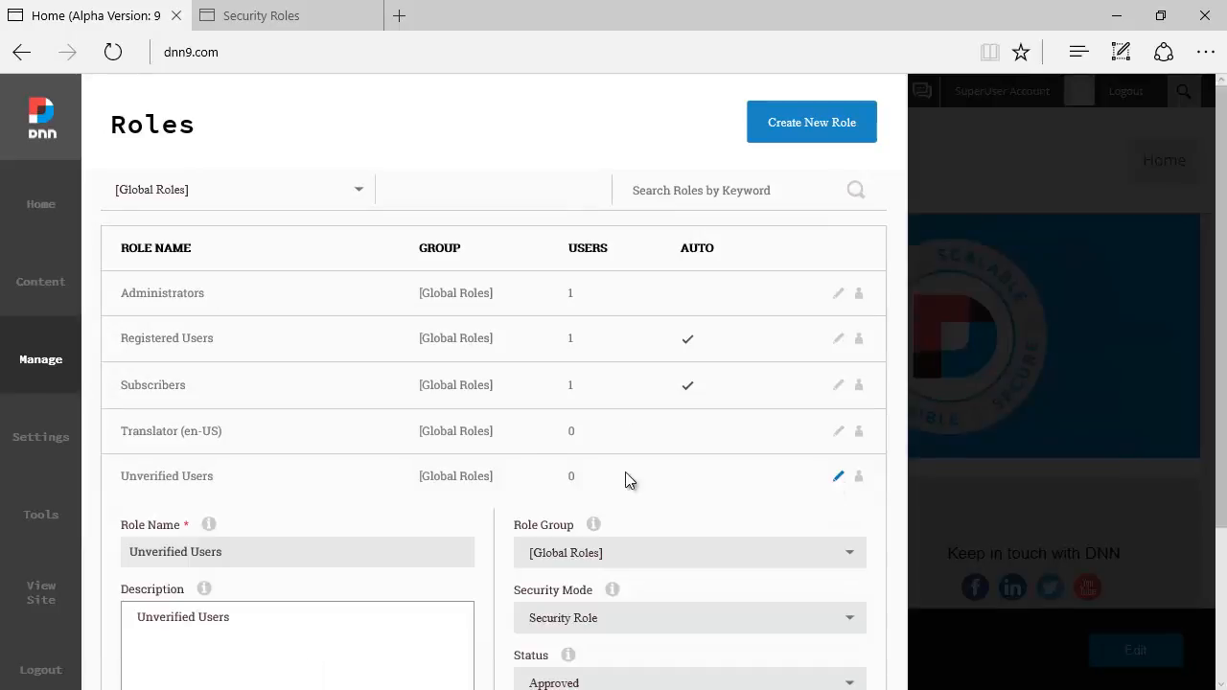
{"action": "scroll", "scroll_direction": "down", "scroll_amount": 3}
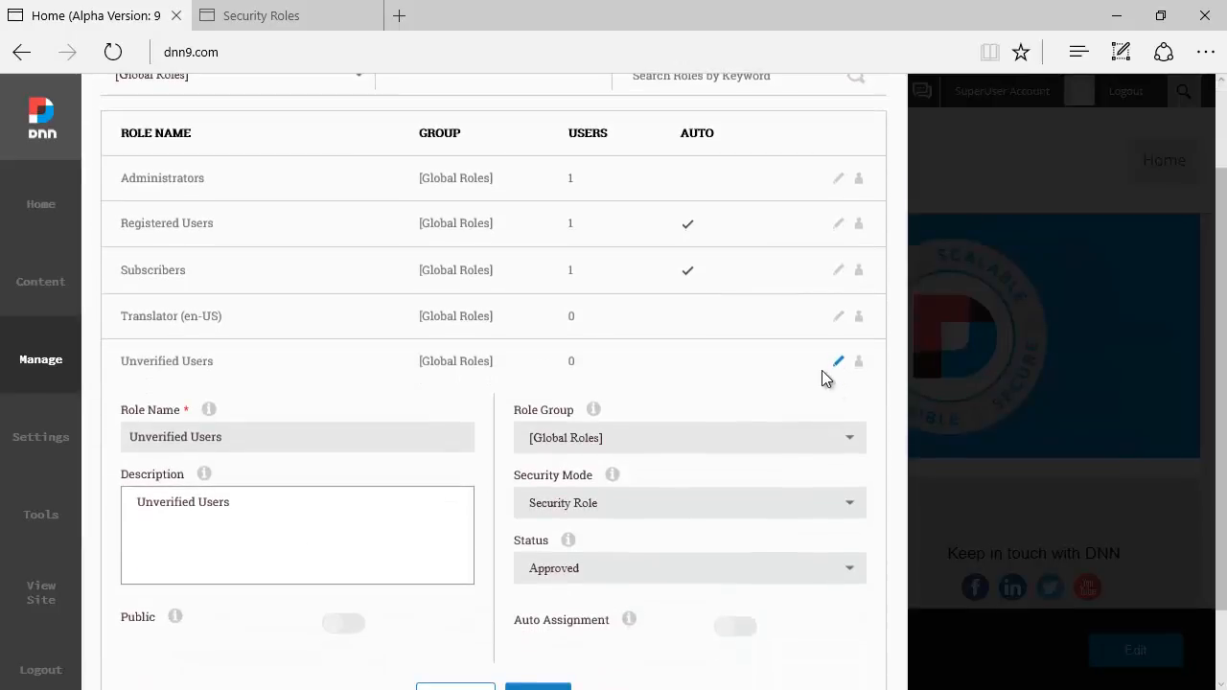
{"action": "mouse_move", "coordinate": [577, 384]}
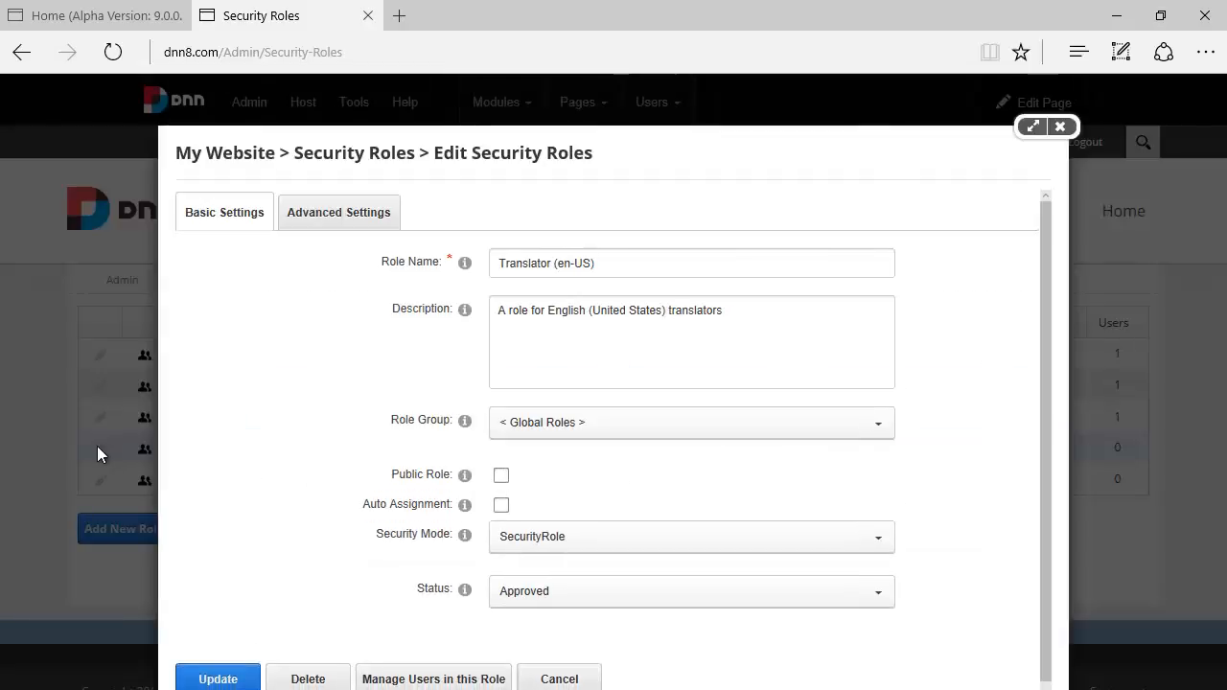
{"action": "mouse_move", "coordinate": [89, 318]}
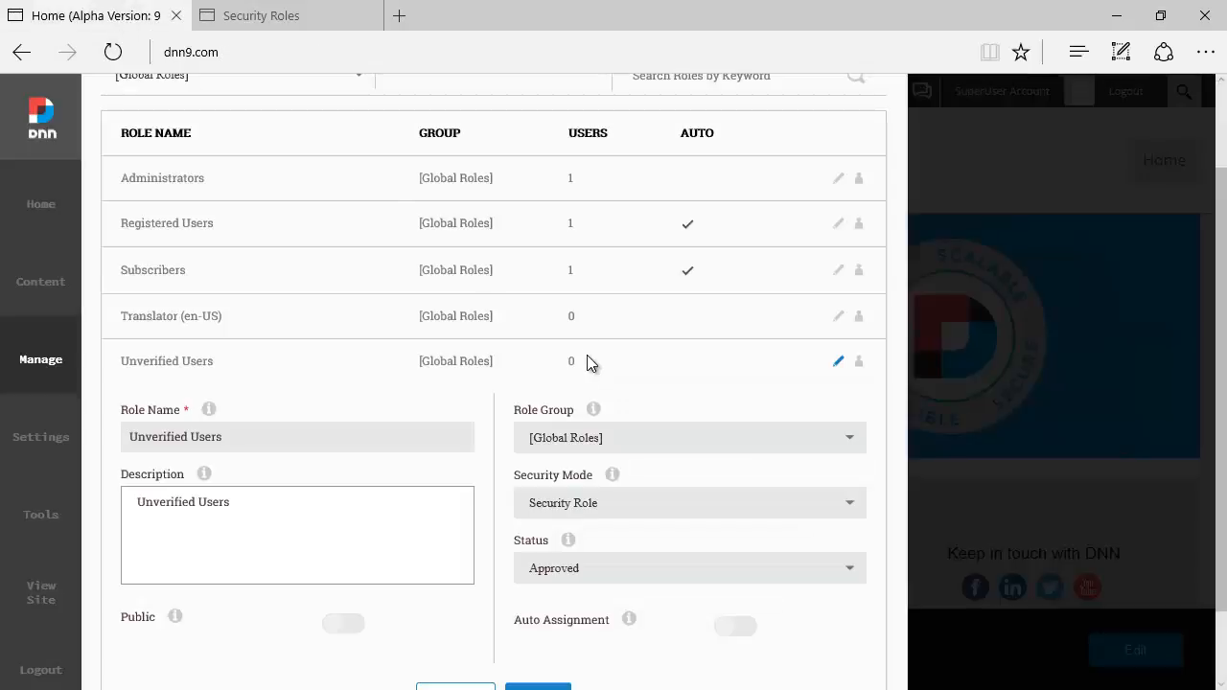
{"action": "mouse_move", "coordinate": [558, 208]}
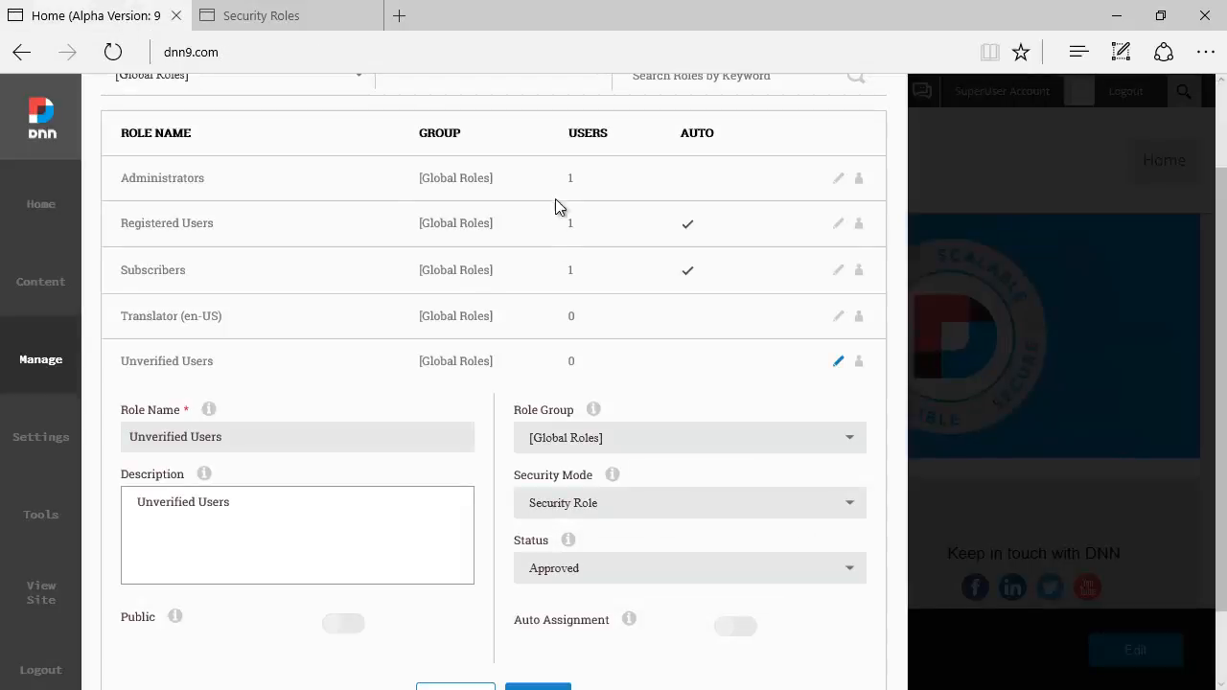
{"action": "mouse_move", "coordinate": [575, 185]}
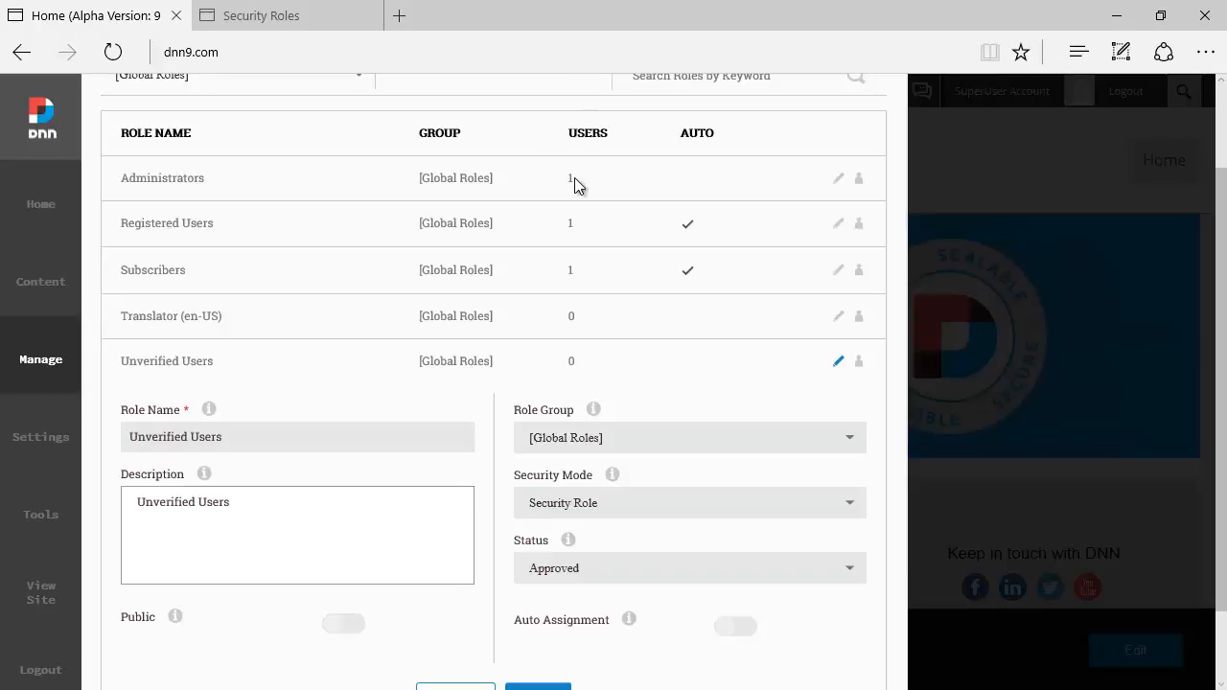
{"action": "mouse_move", "coordinate": [539, 209]}
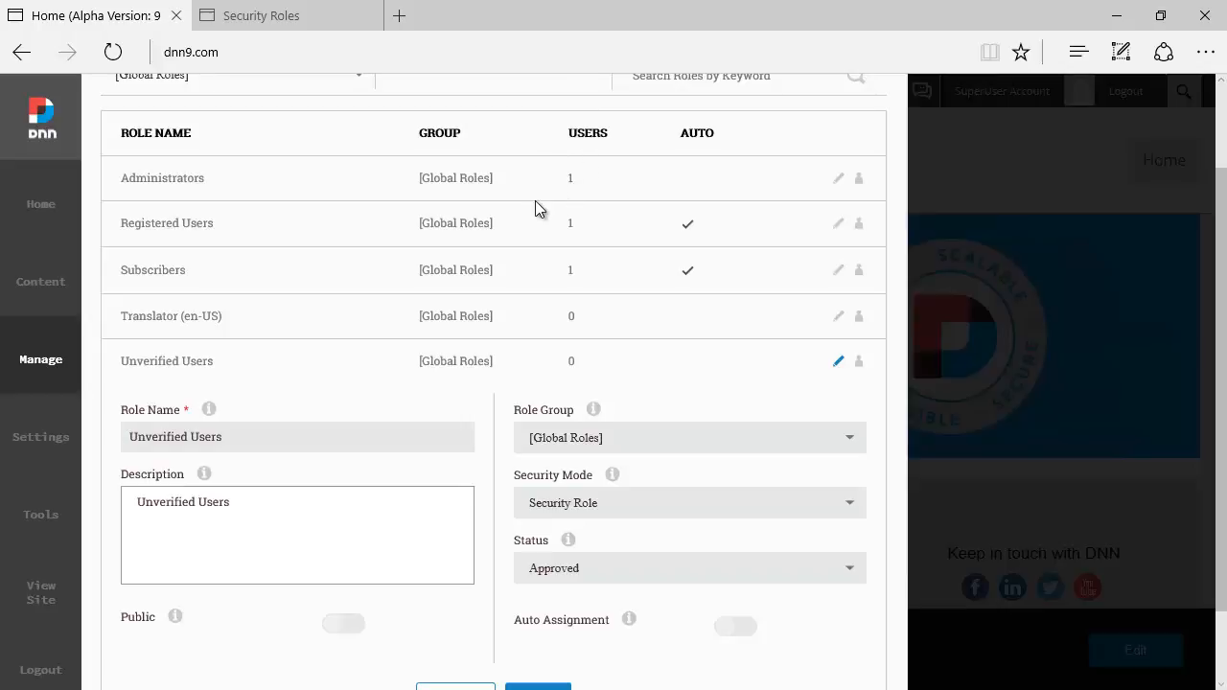
{"action": "mouse_move", "coordinate": [302, 29]}
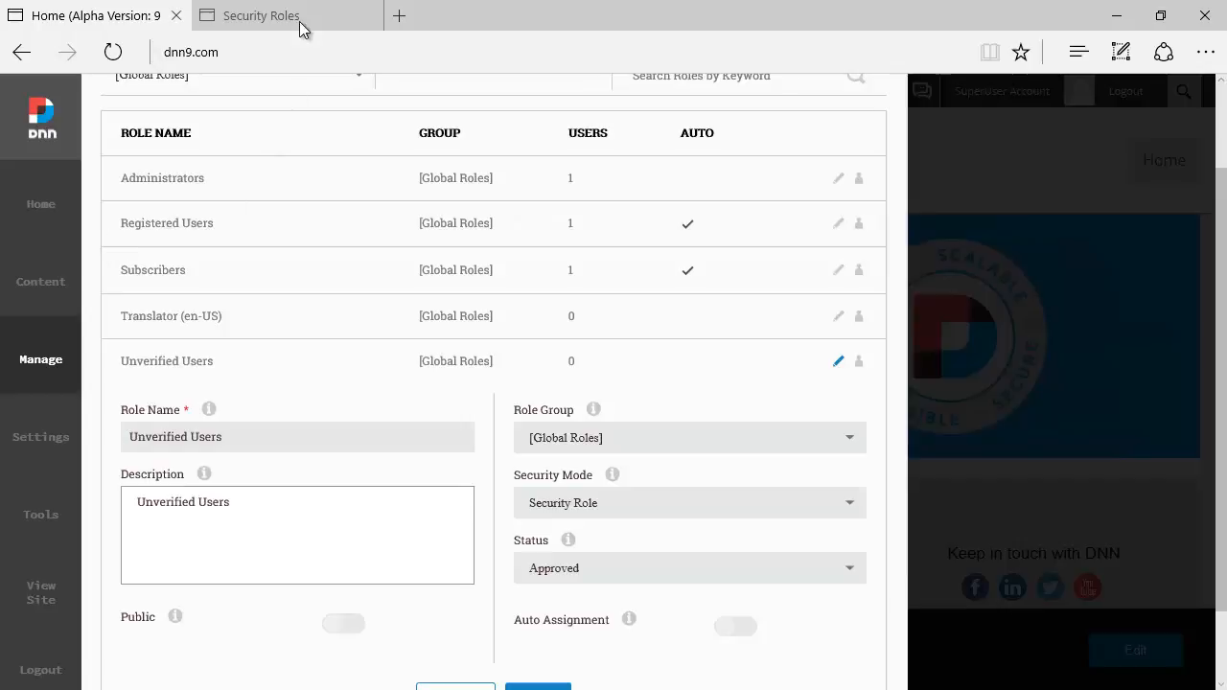
Collapse the Unverified Users edit panel, leaving the five global roles listed.
{"action": "scroll", "scroll_direction": "up", "scroll_amount": 3}
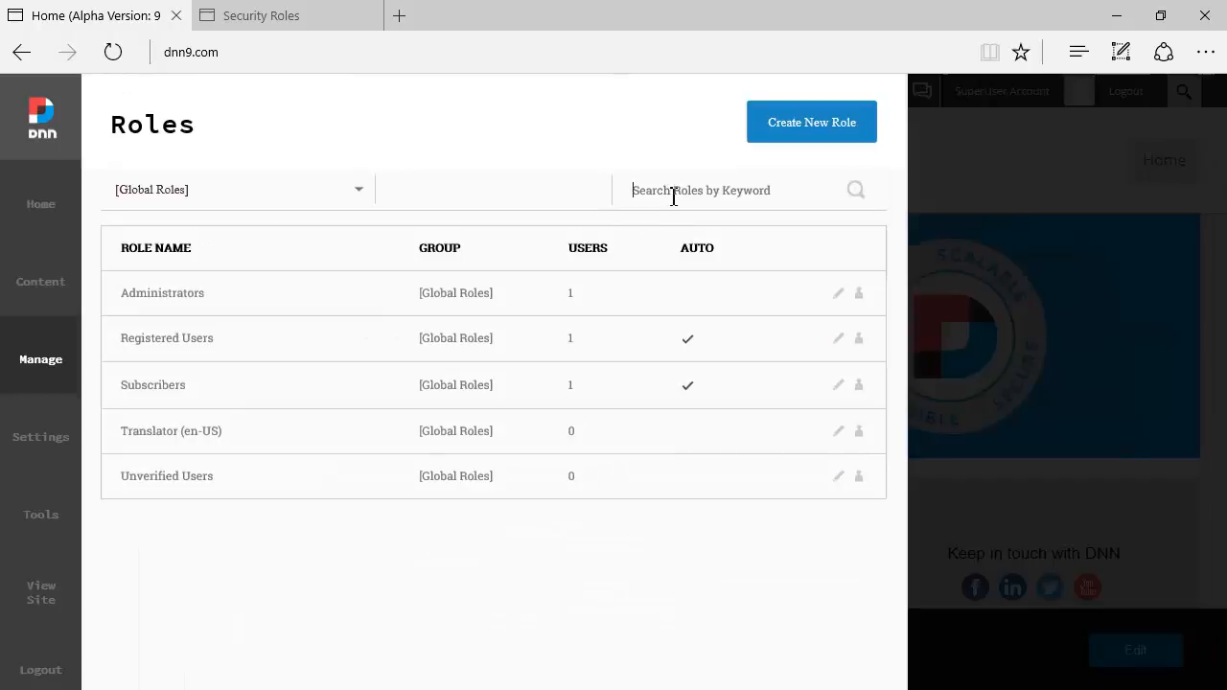
{"action": "type", "text": "r"}
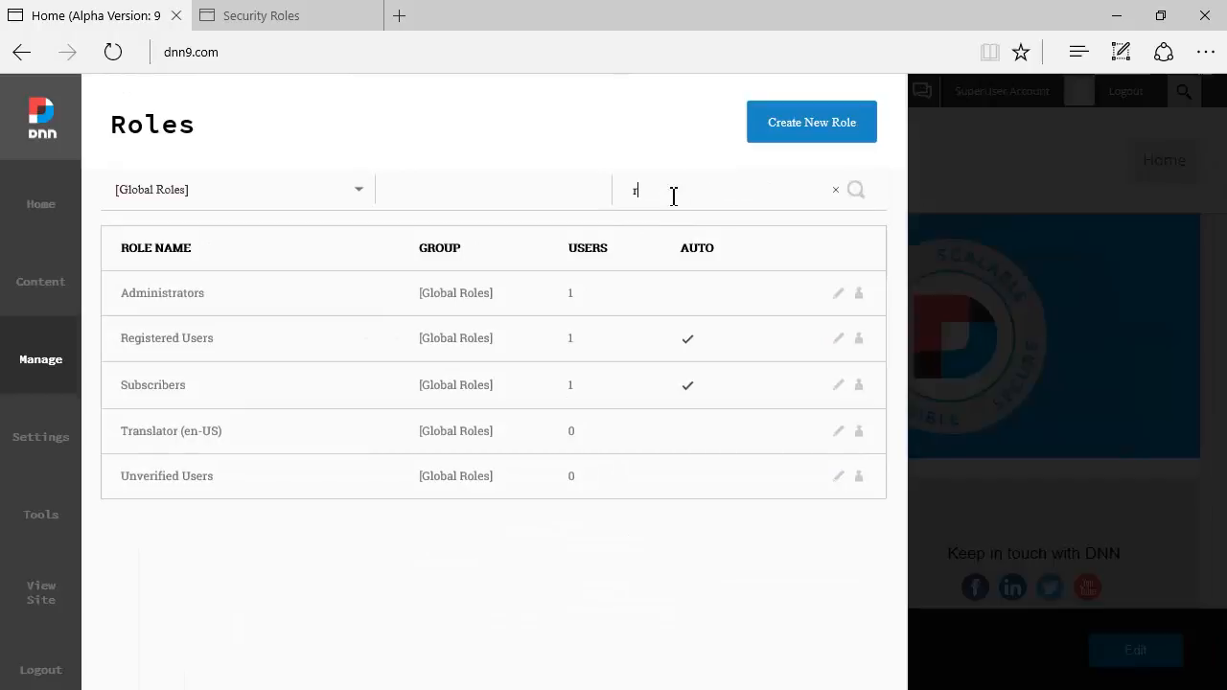
{"action": "type", "text": "egi"}
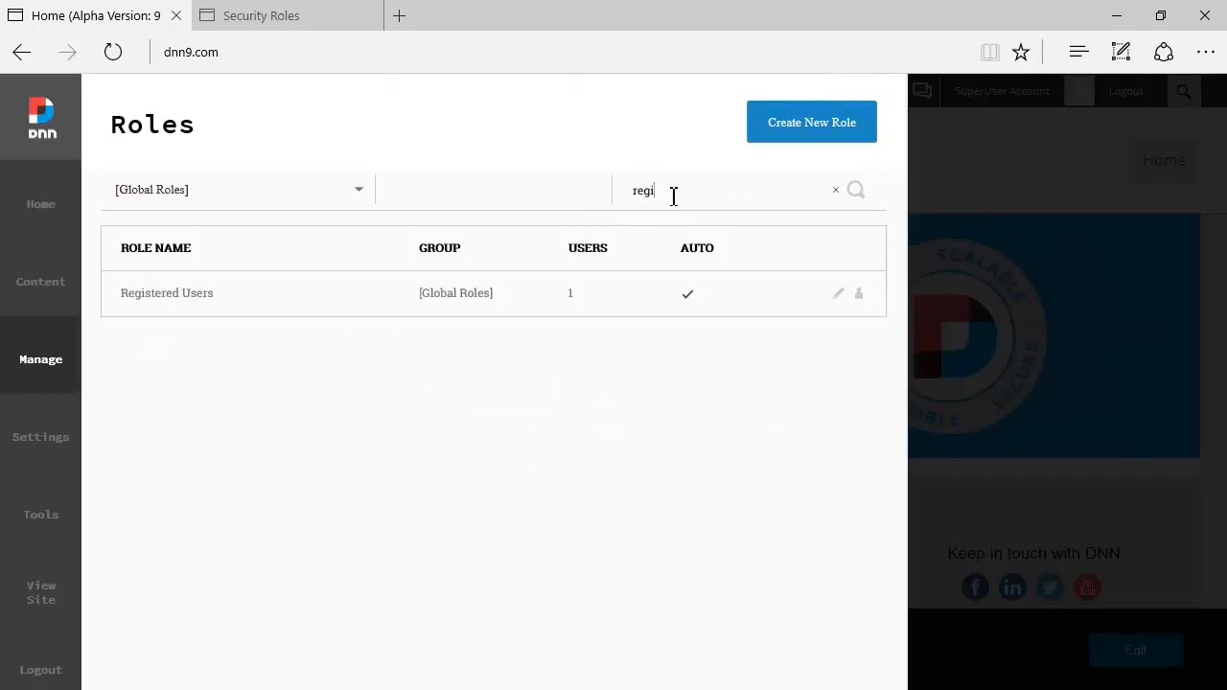
{"action": "mouse_move", "coordinate": [469, 187]}
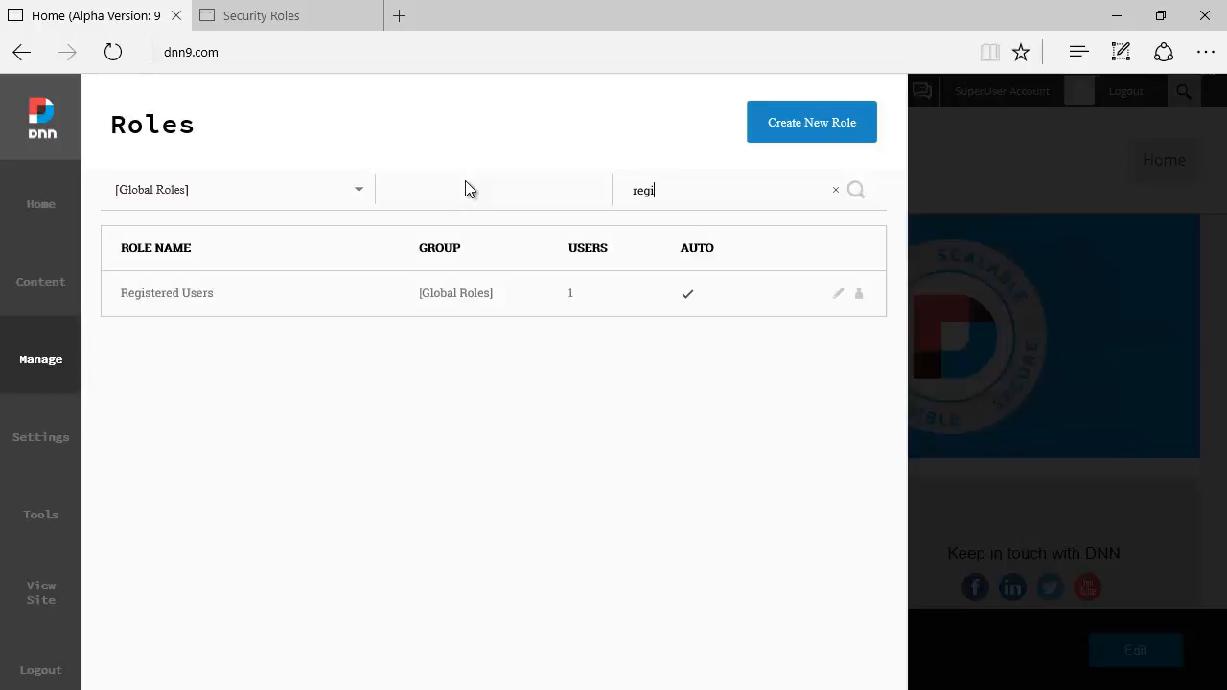
{"action": "double_click", "coordinate": [642, 190]}
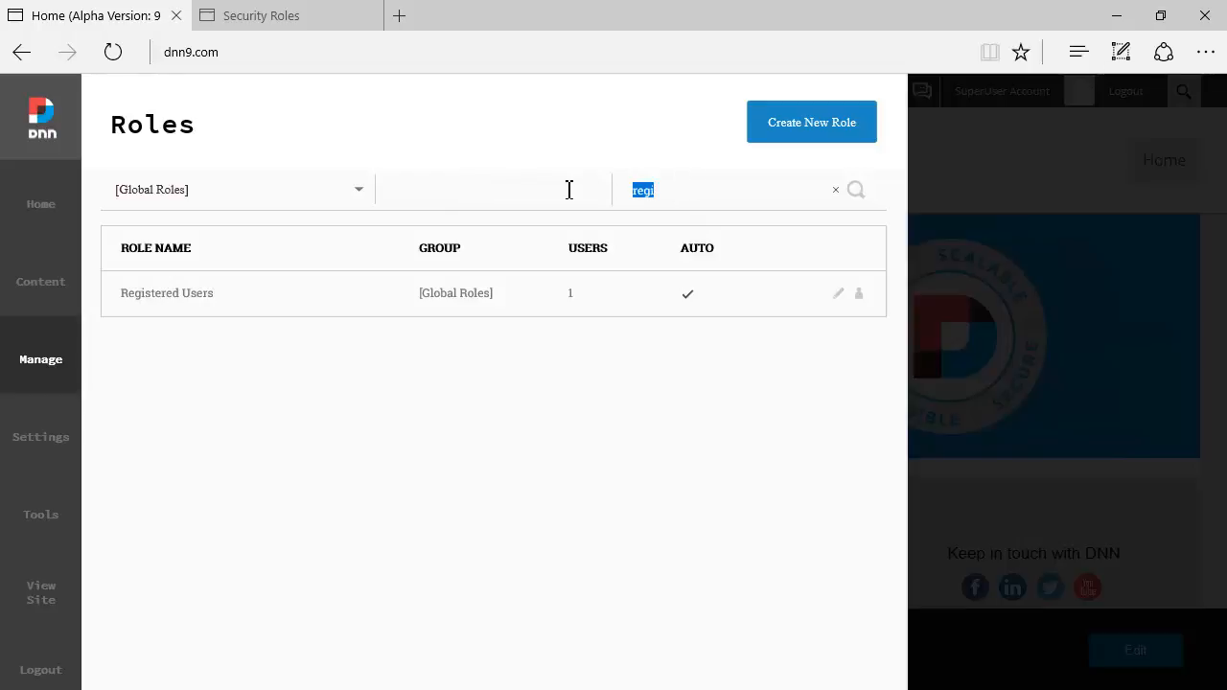
{"action": "left_click", "coordinate": [834, 189]}
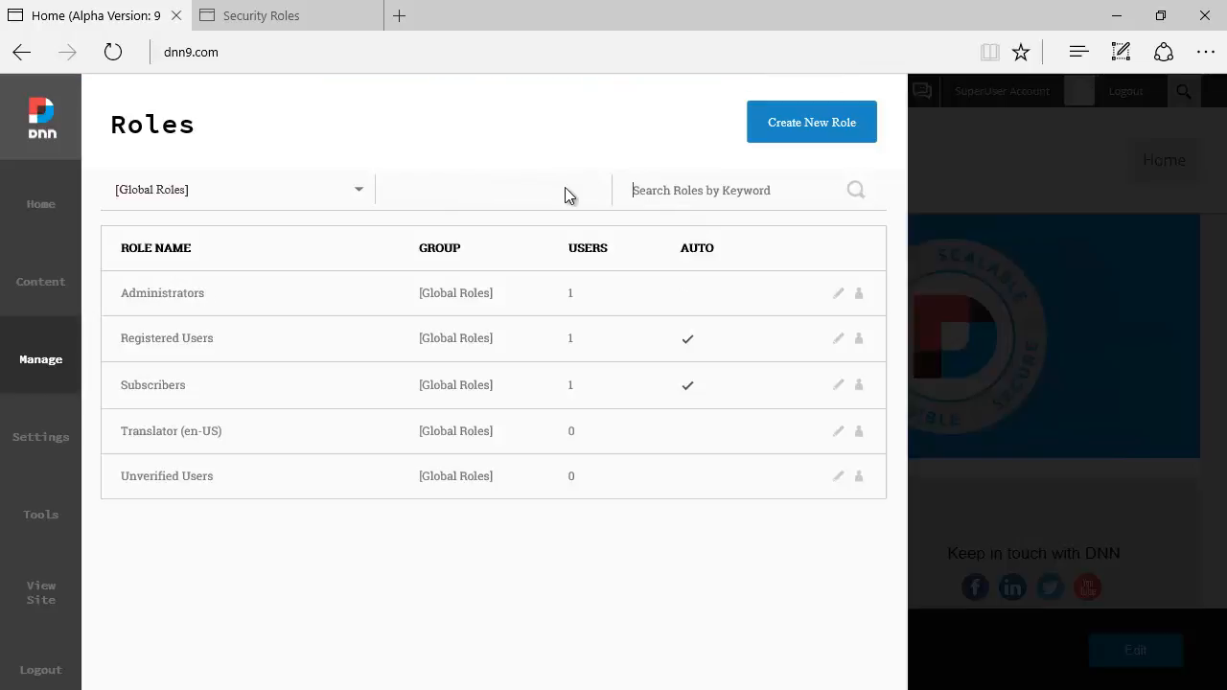
{"action": "left_click", "coordinate": [278, 15]}
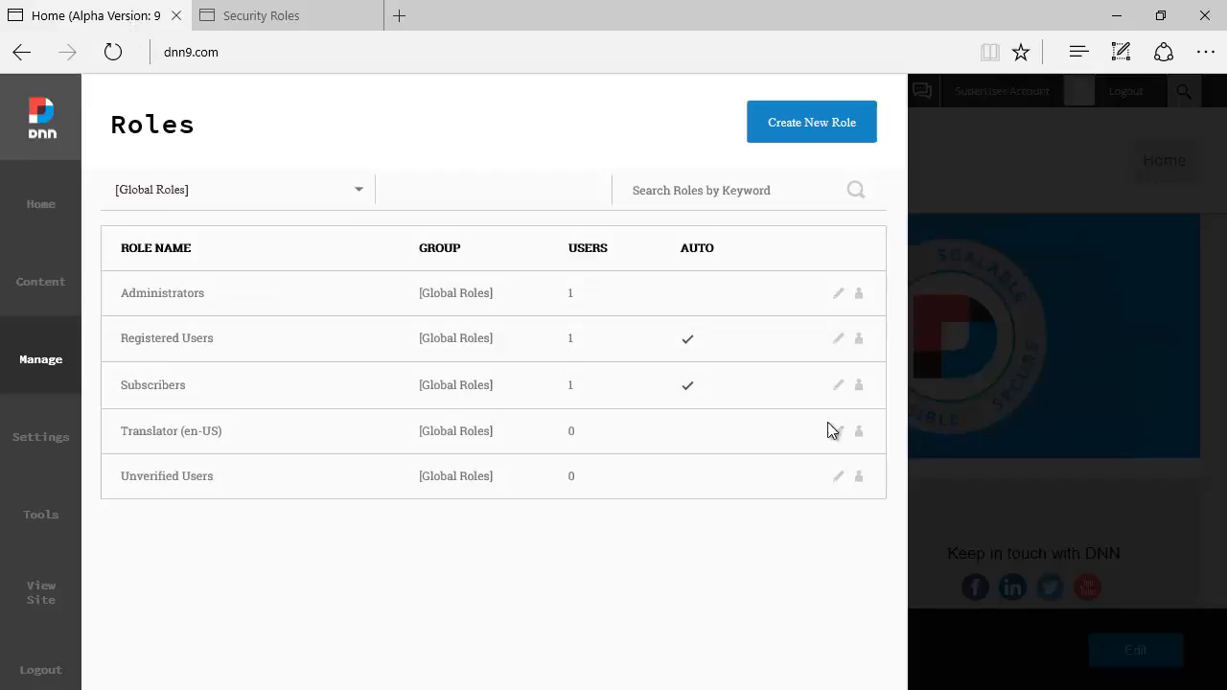
{"action": "left_click", "coordinate": [837, 475]}
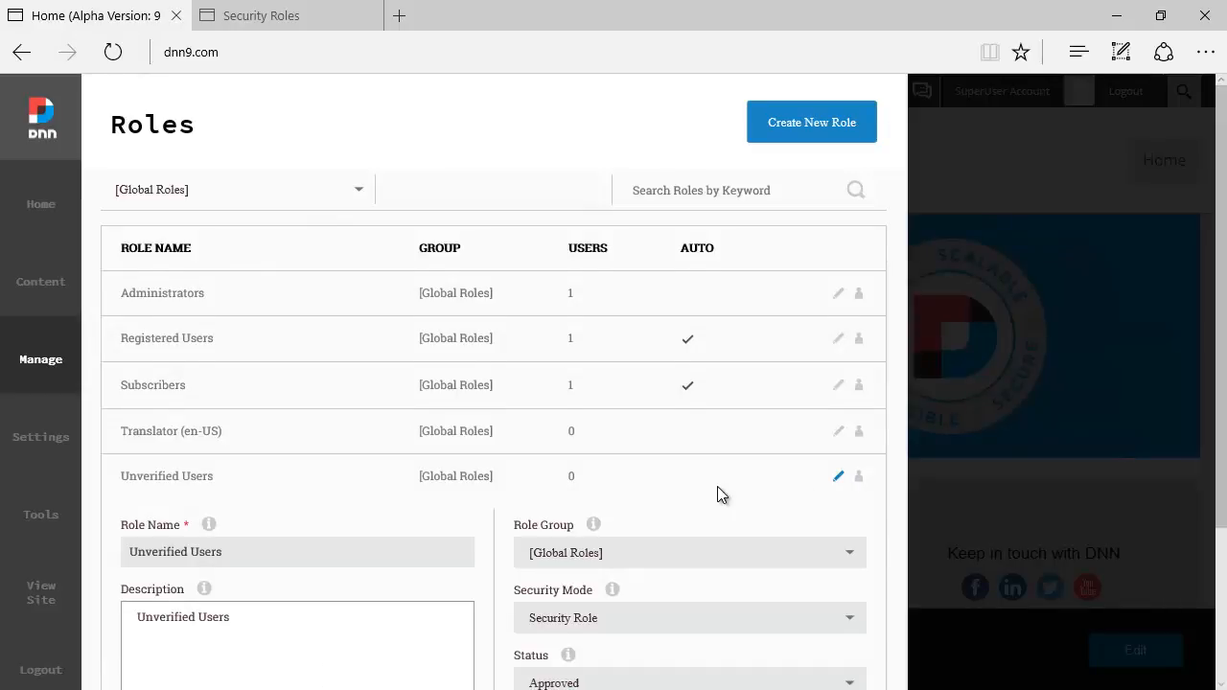
{"action": "scroll", "scroll_direction": "down", "scroll_amount": 3}
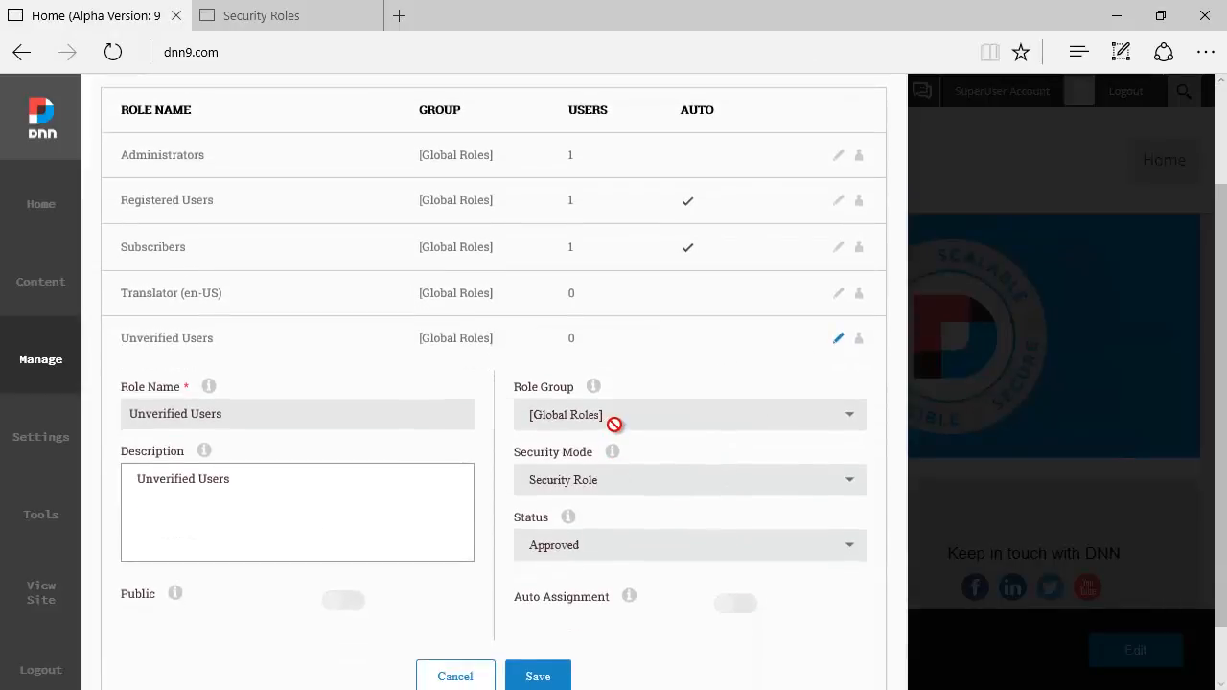
{"action": "mouse_move", "coordinate": [741, 338]}
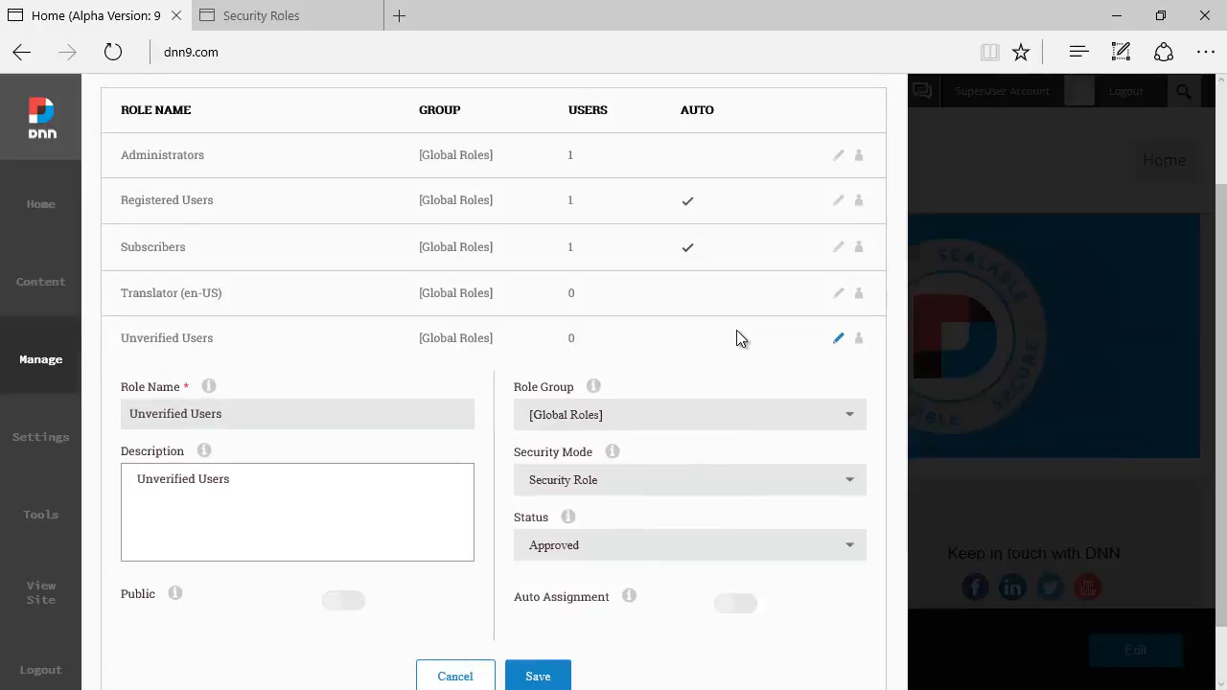
{"action": "mouse_move", "coordinate": [683, 362]}
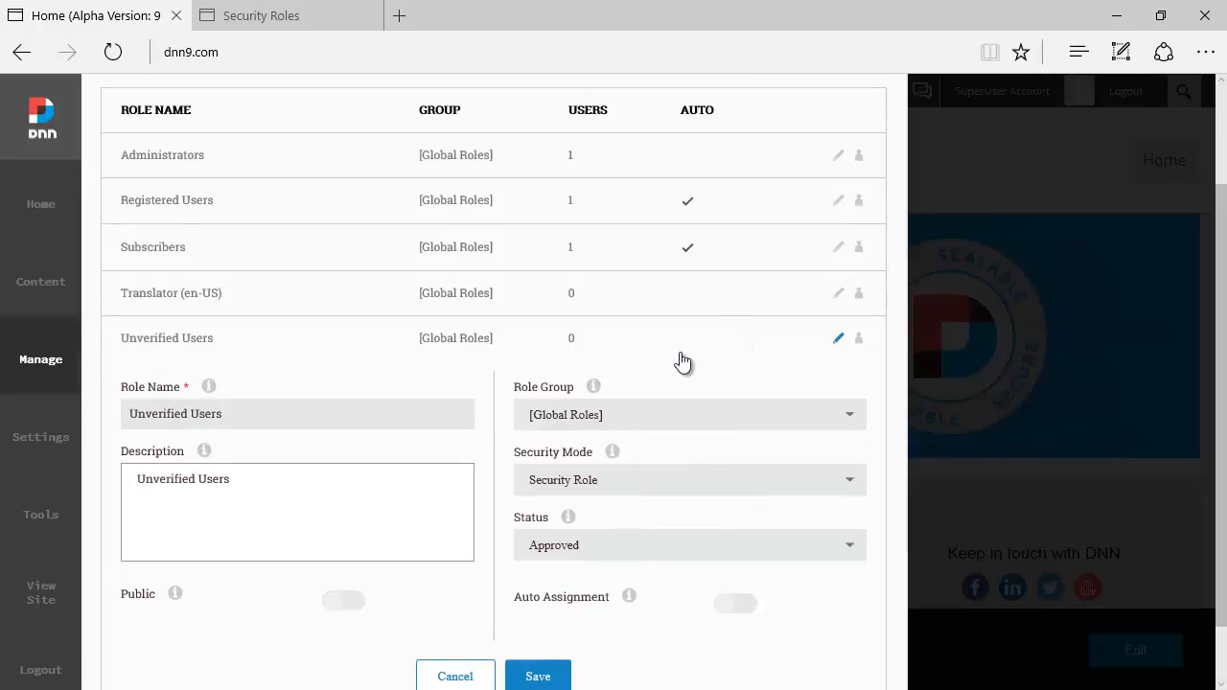
{"action": "mouse_move", "coordinate": [819, 348]}
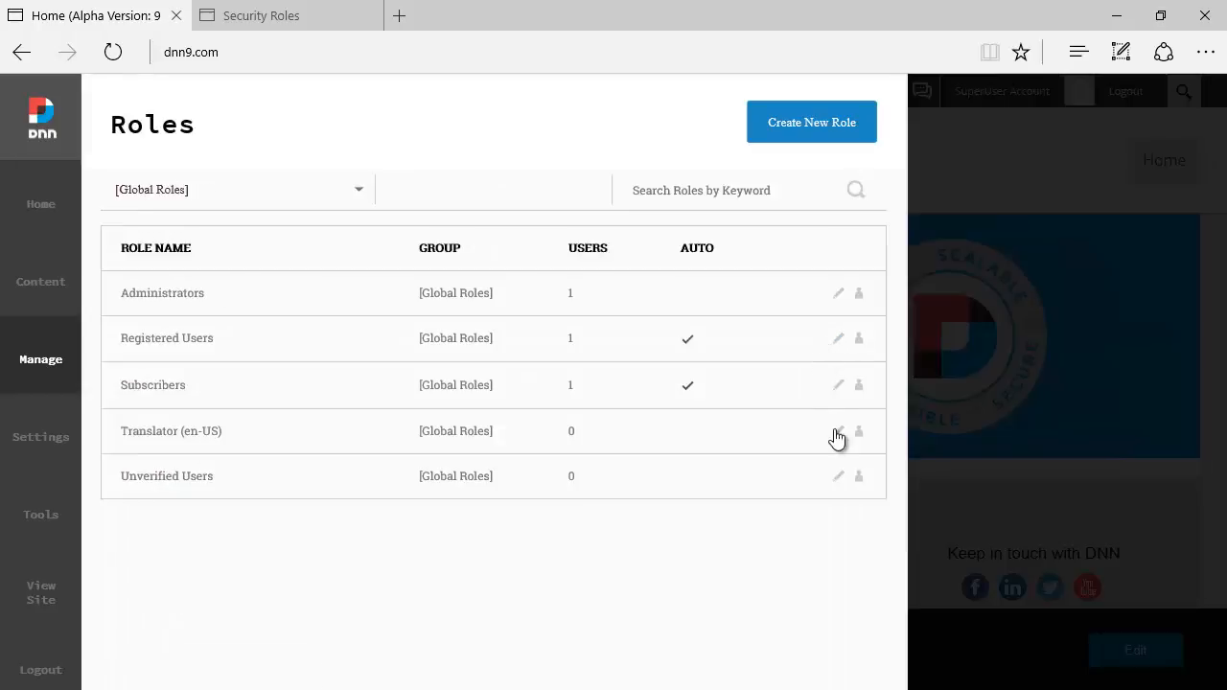
From the Translator (en-US) form, create role group 'NewGroup' and assign Translator to it.
{"action": "left_click", "coordinate": [837, 430]}
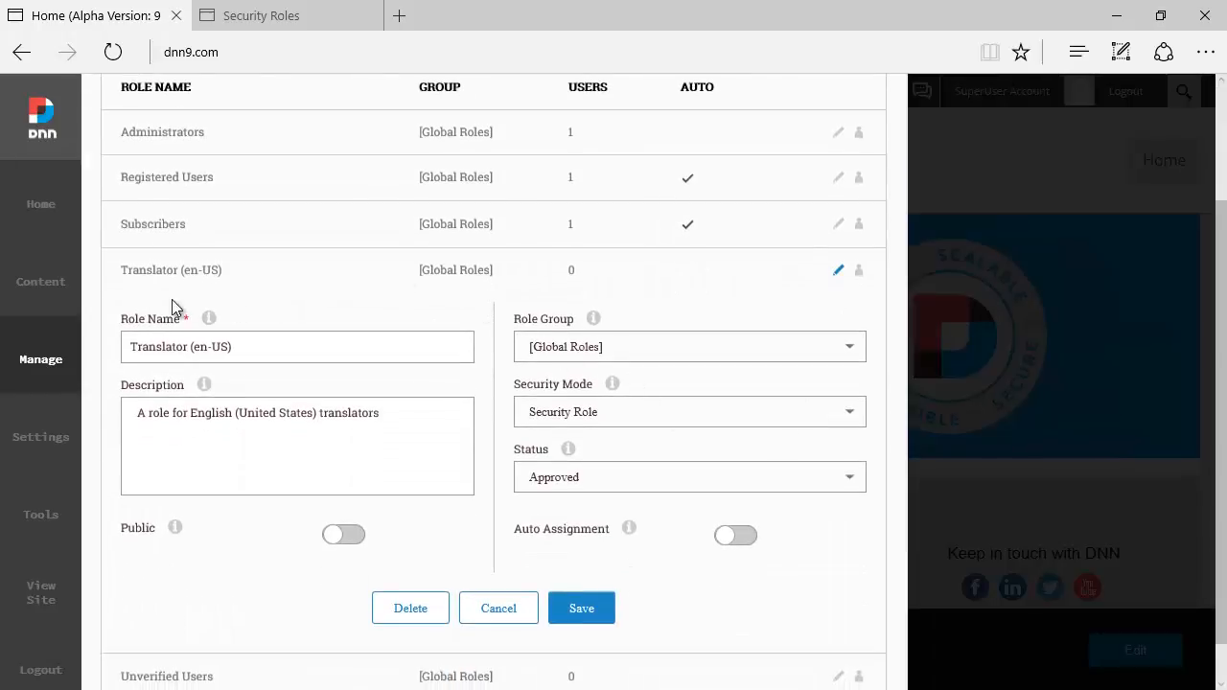
{"action": "mouse_move", "coordinate": [333, 392]}
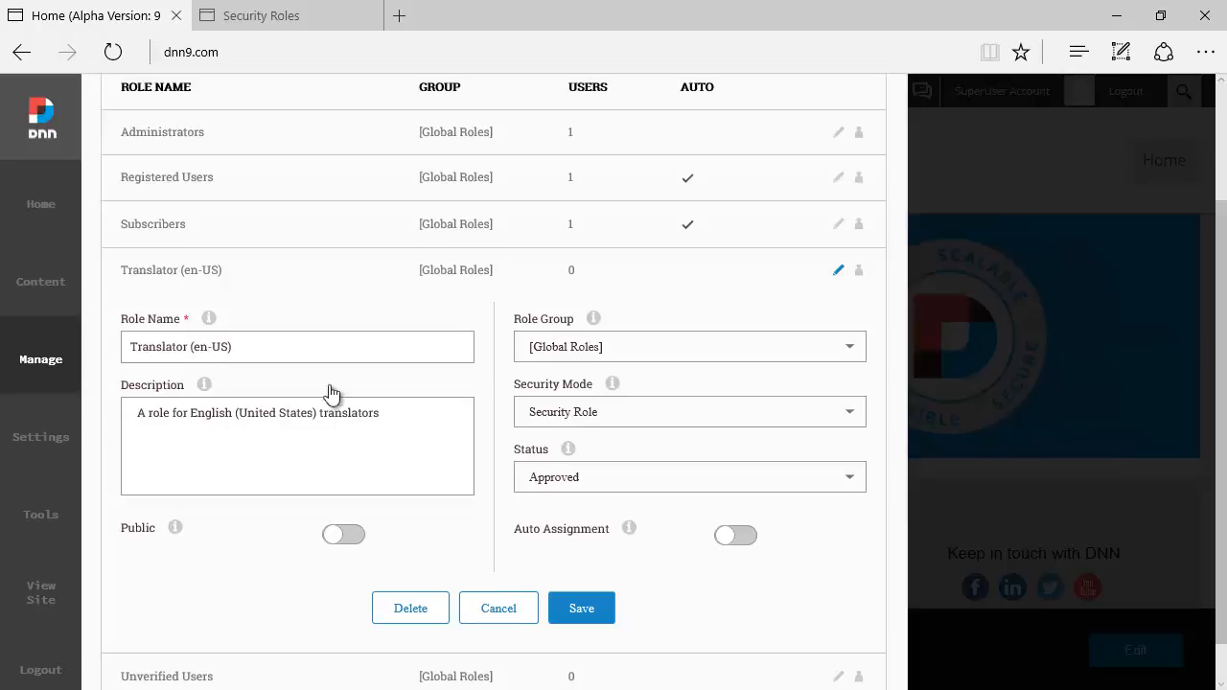
{"action": "left_click", "coordinate": [688, 346]}
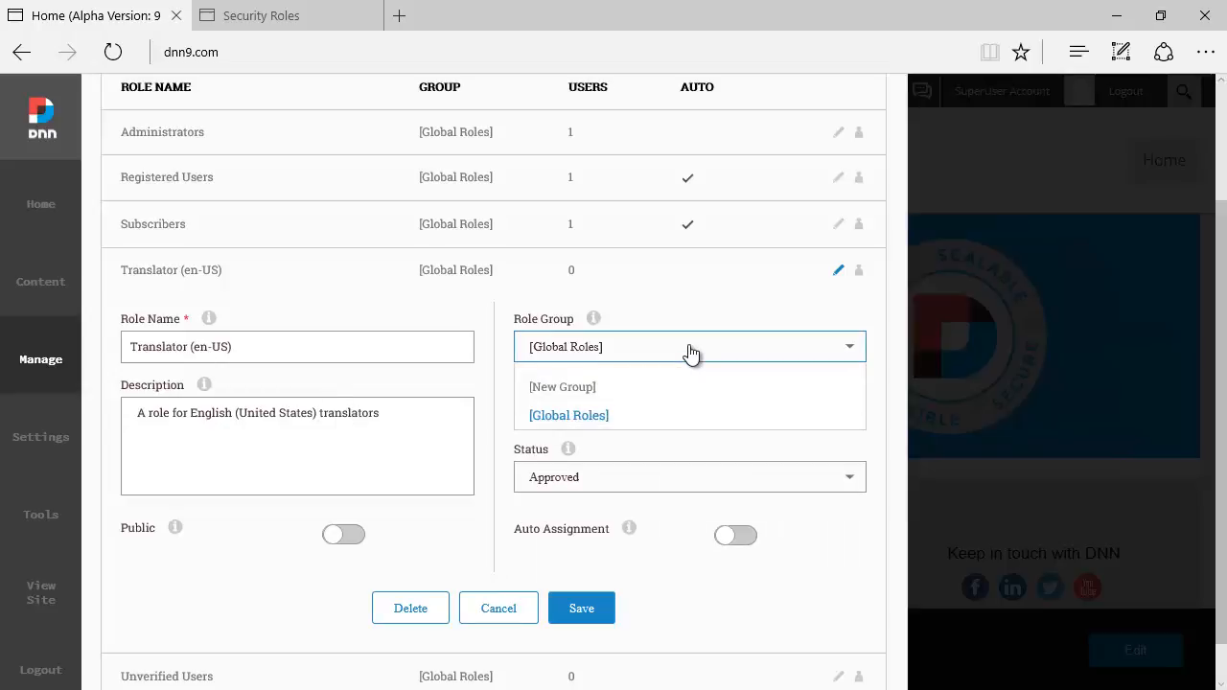
{"action": "mouse_move", "coordinate": [562, 393]}
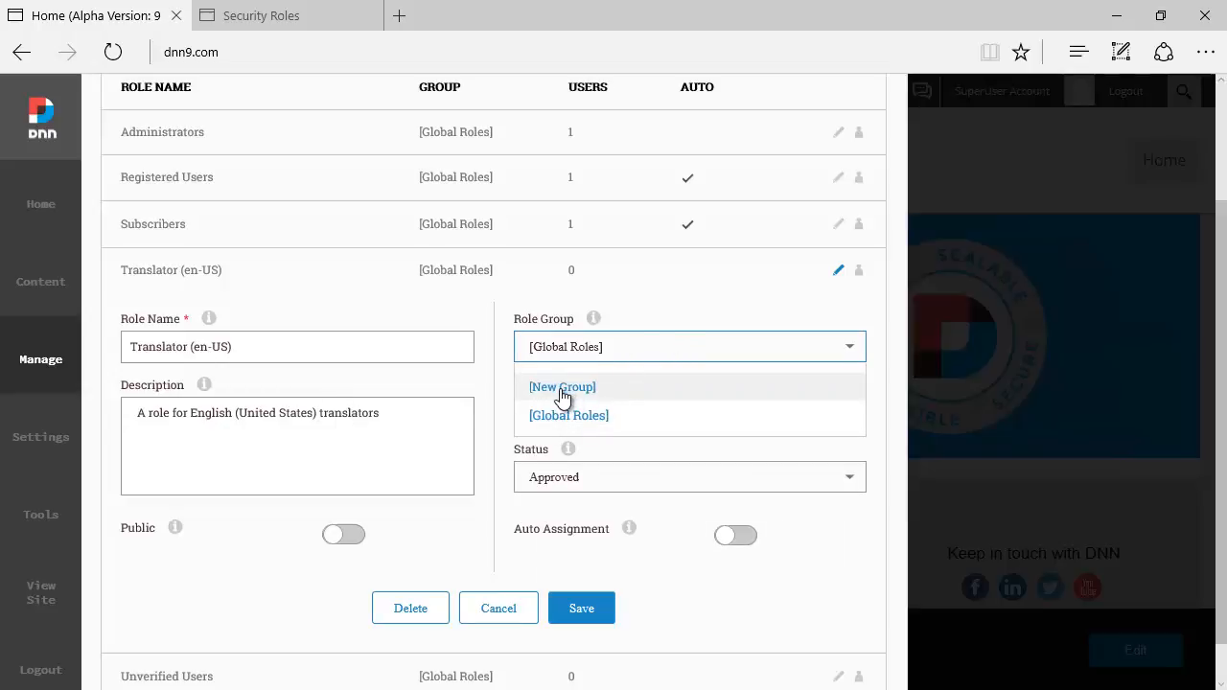
{"action": "left_click", "coordinate": [562, 386]}
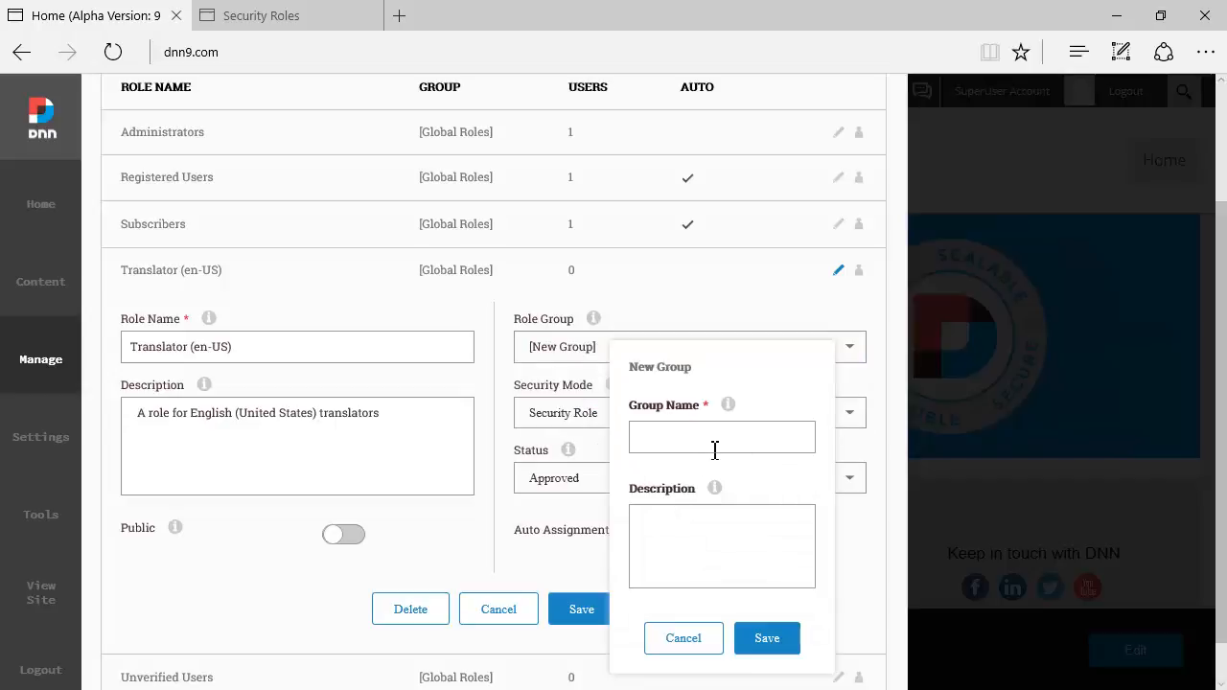
{"action": "type", "text": "N"}
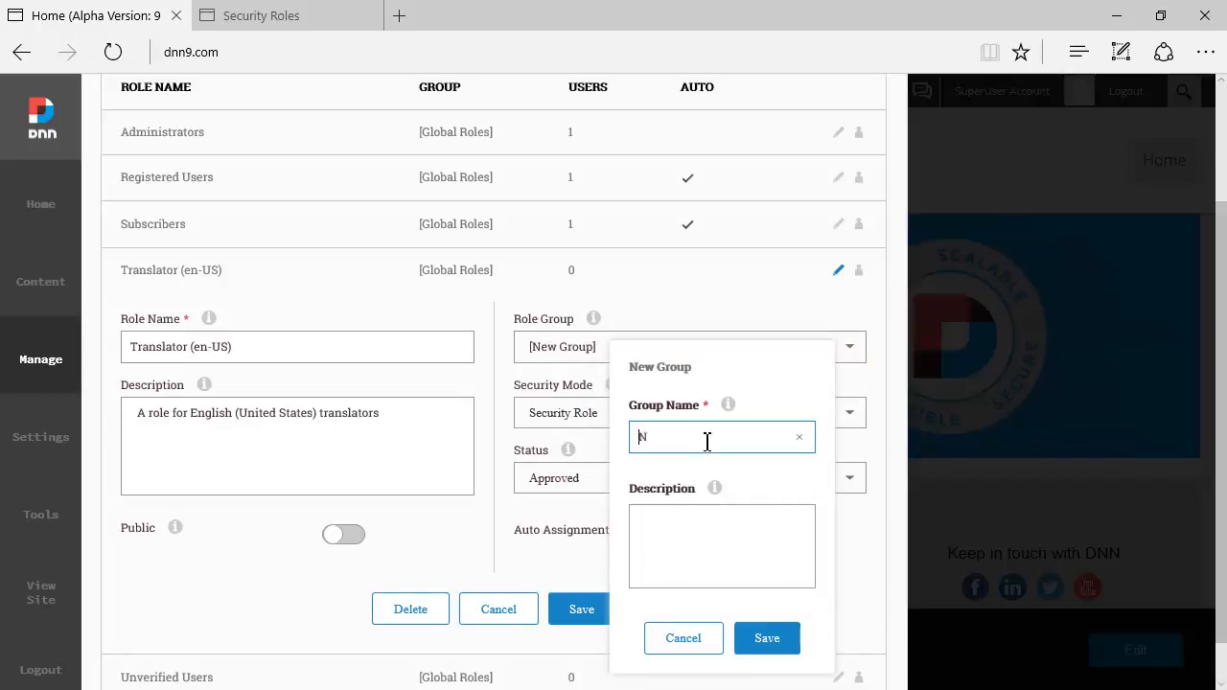
{"action": "type", "text": "ewGroup"}
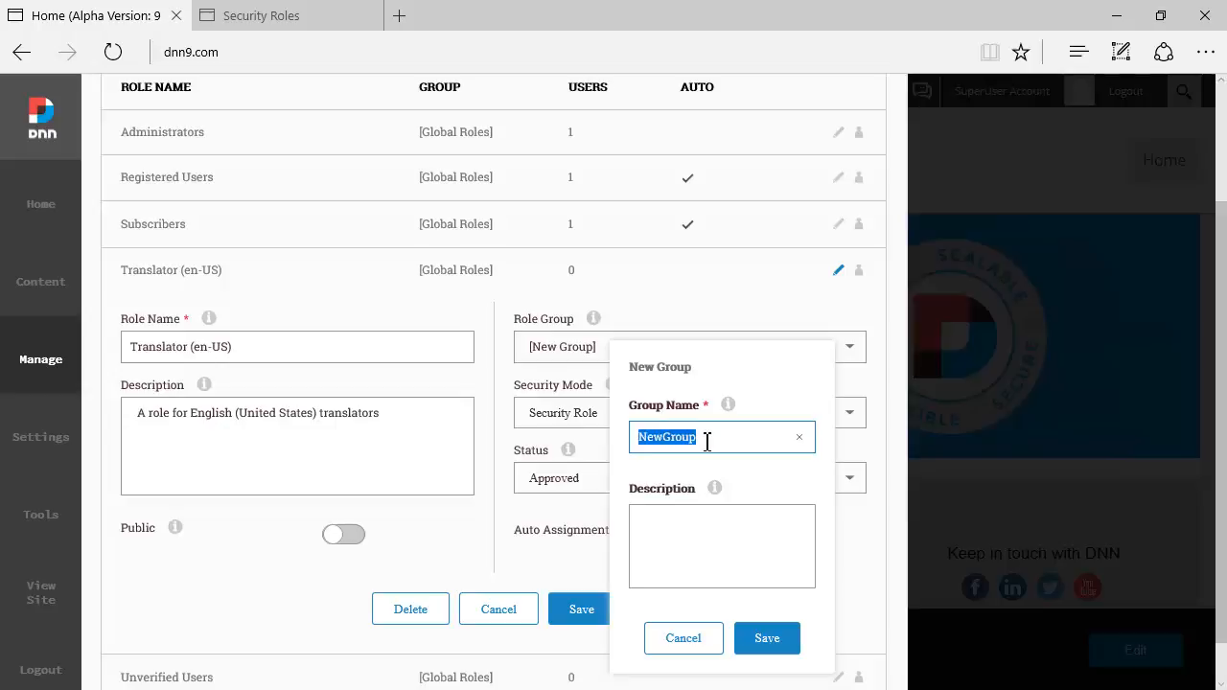
{"action": "type", "text": "NewGroup"}
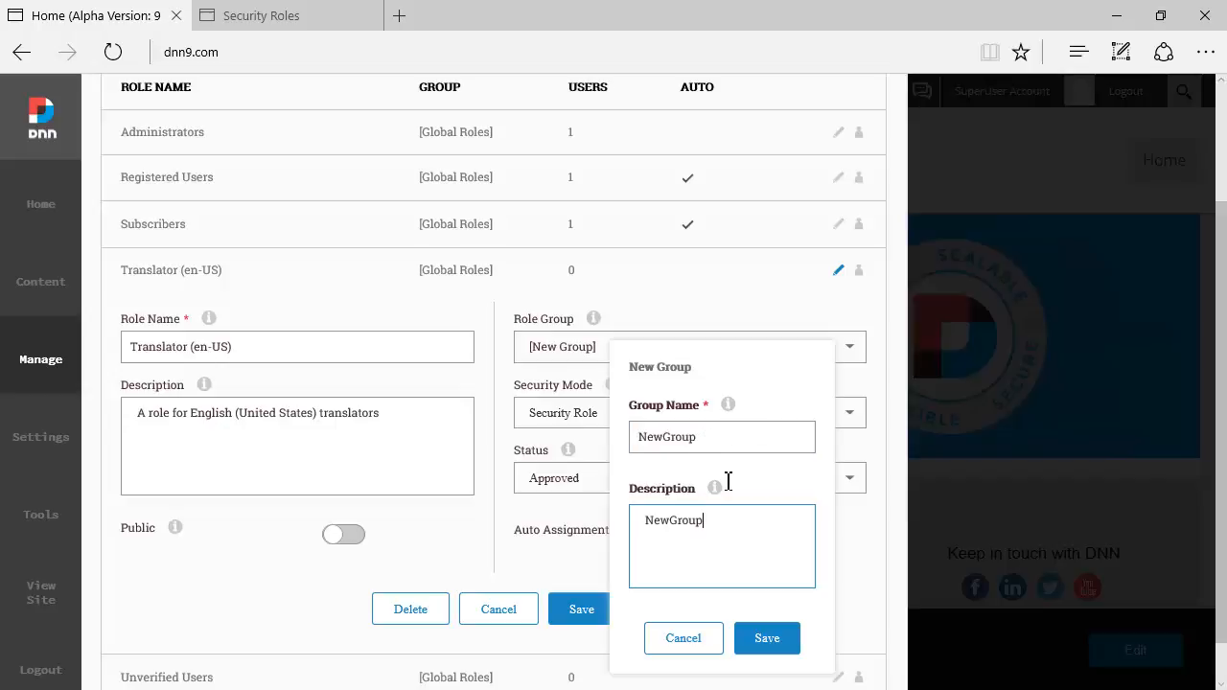
{"action": "left_click", "coordinate": [765, 637]}
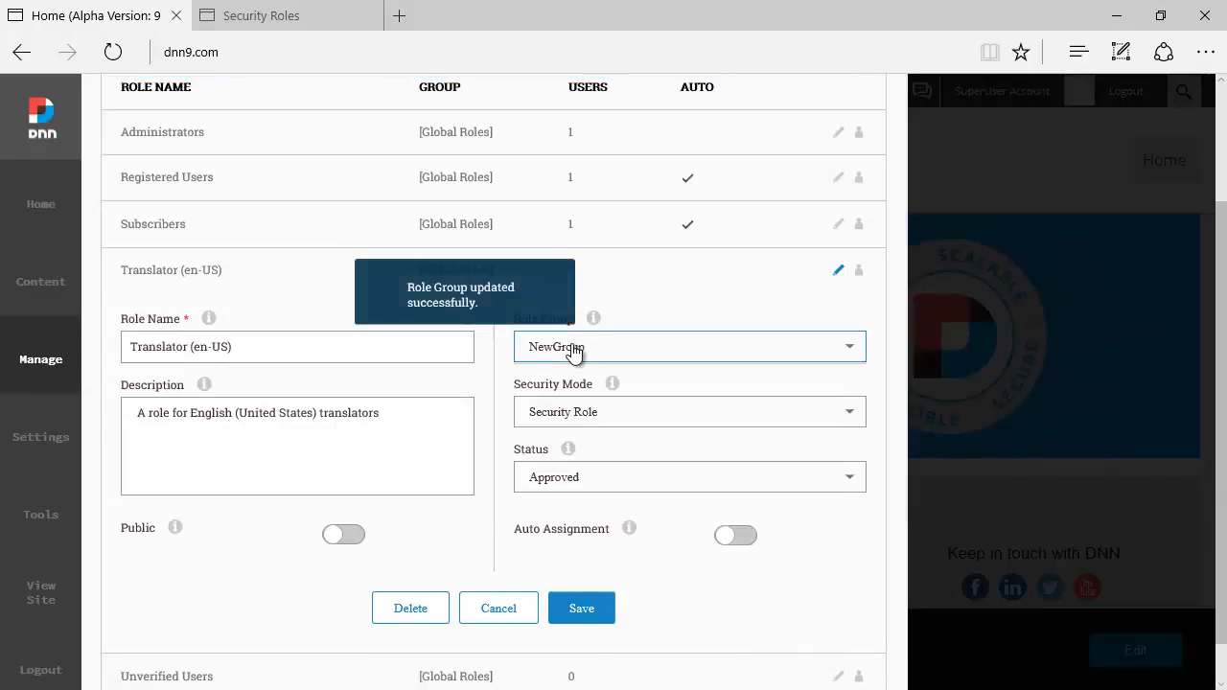
{"action": "left_click", "coordinate": [688, 346]}
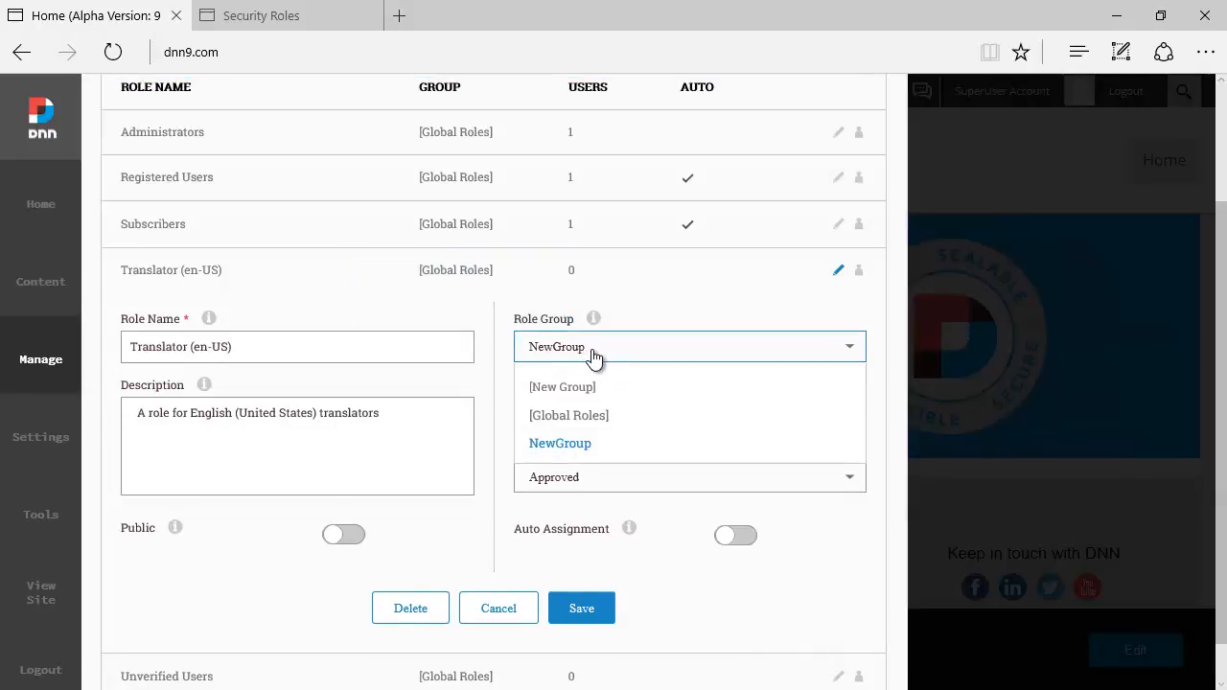
{"action": "left_click", "coordinate": [580, 608]}
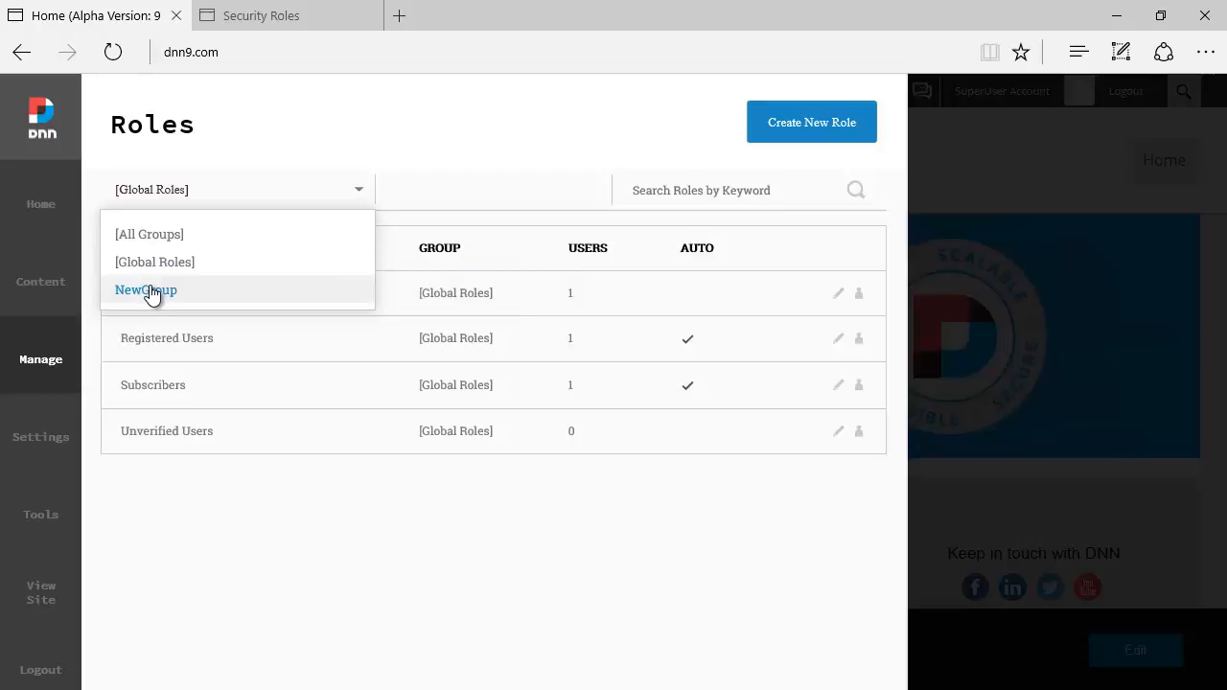
Filter the roles table to [All Groups], showing Translator (en-US) under NewGroup.
{"action": "left_click", "coordinate": [145, 290]}
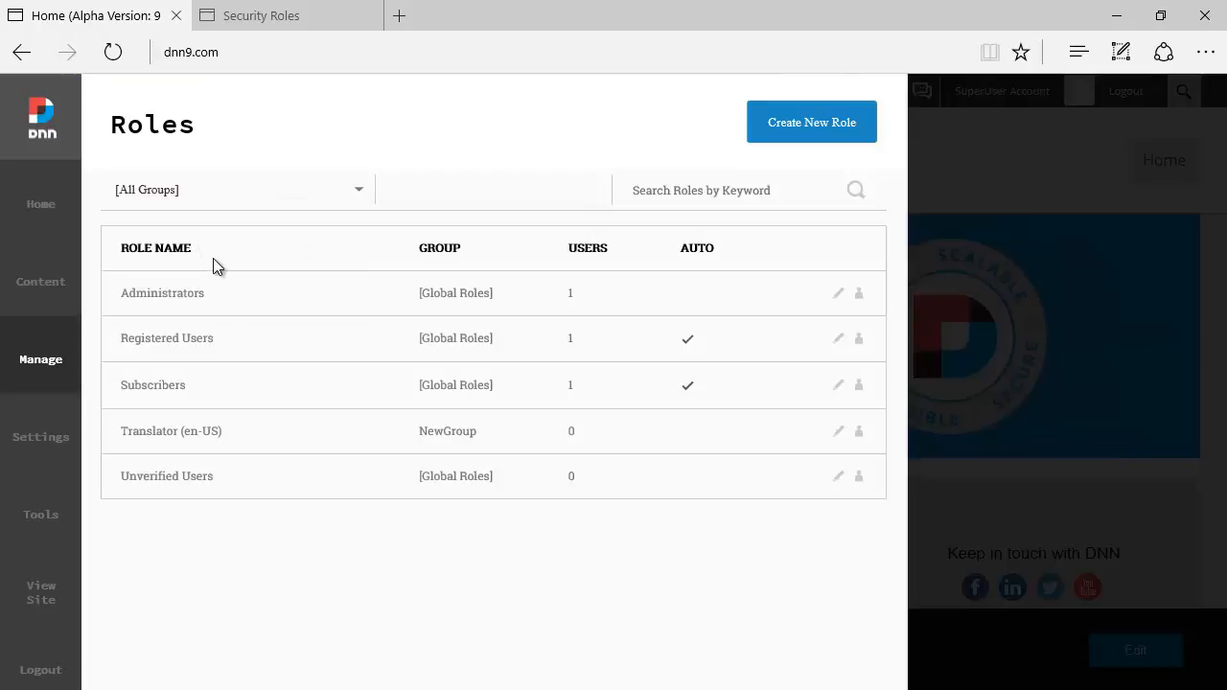
{"action": "mouse_move", "coordinate": [704, 403]}
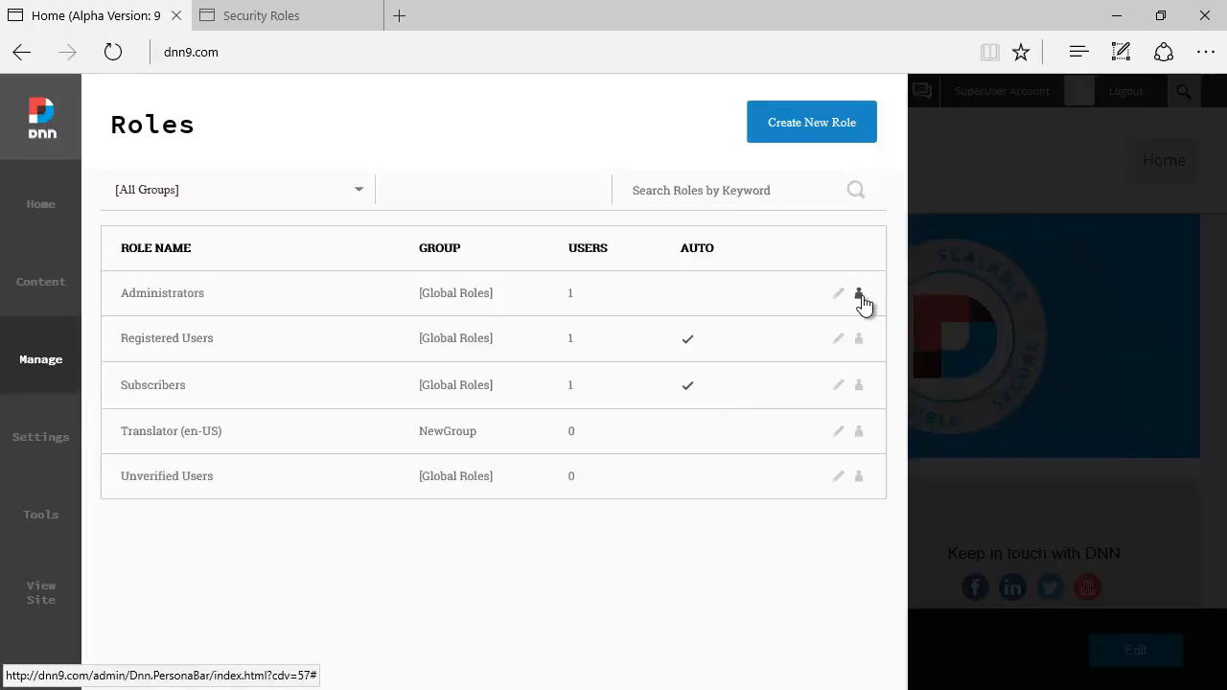
Open the Administrators role's members panel, listing SuperUser Account, and enter 'test'.
{"action": "left_click", "coordinate": [859, 293]}
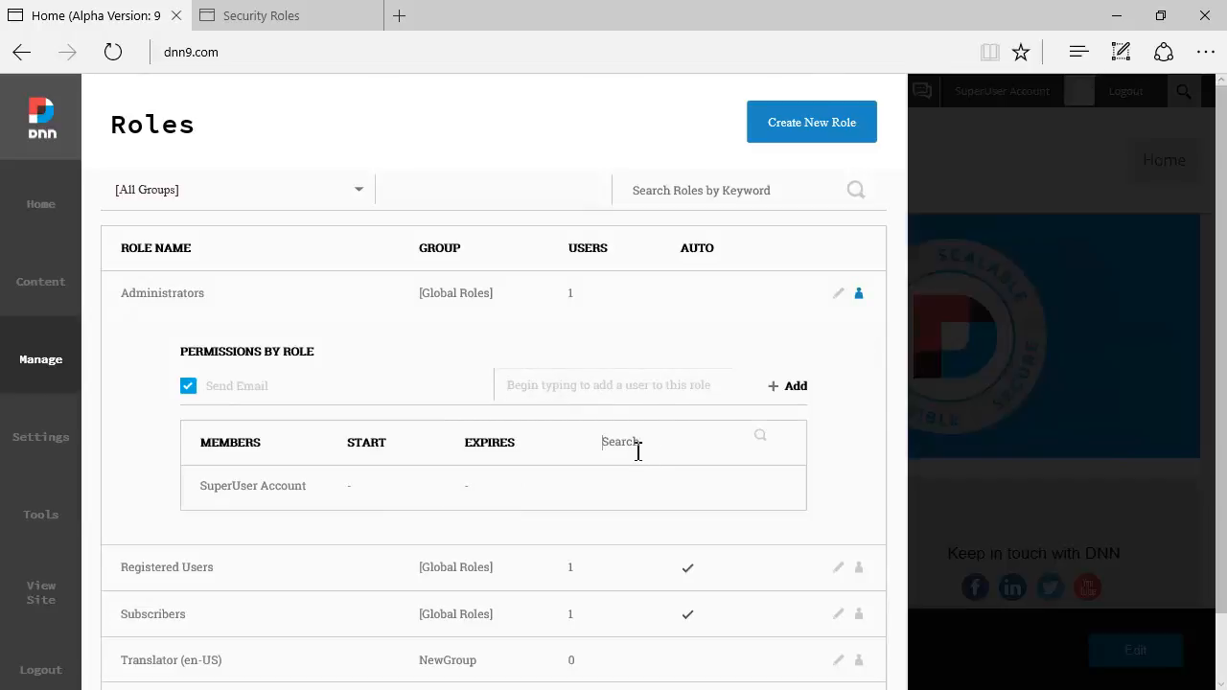
{"action": "mouse_move", "coordinate": [594, 462]}
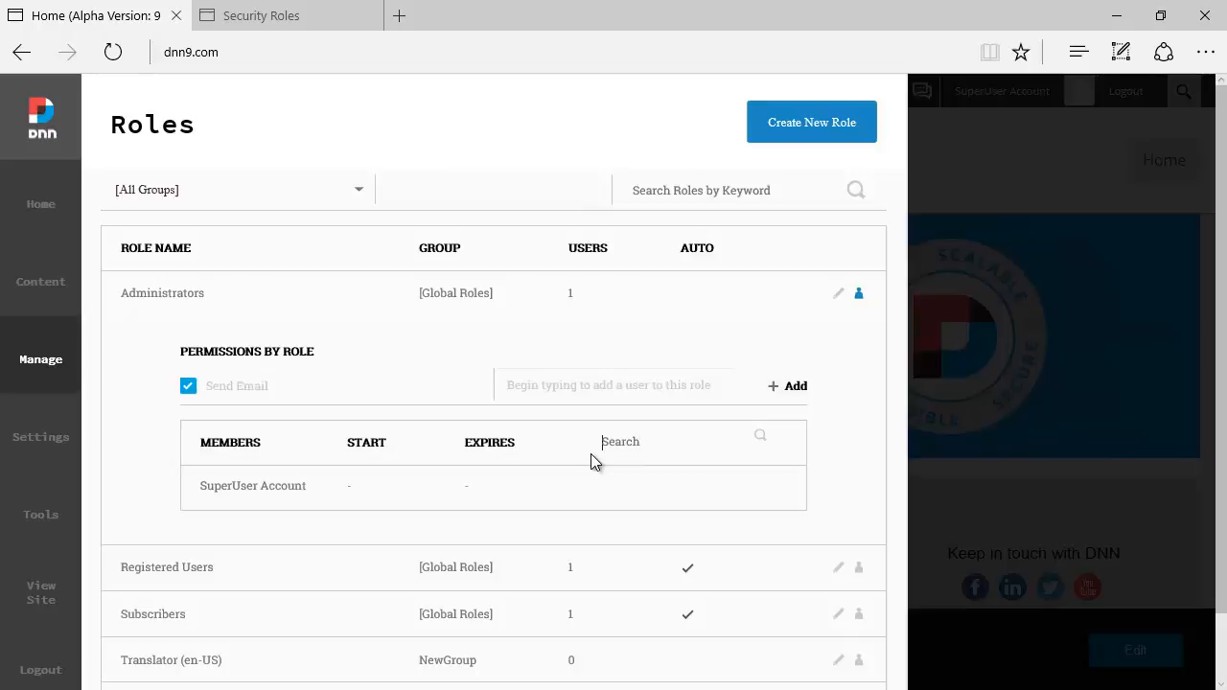
{"action": "type", "text": "test"}
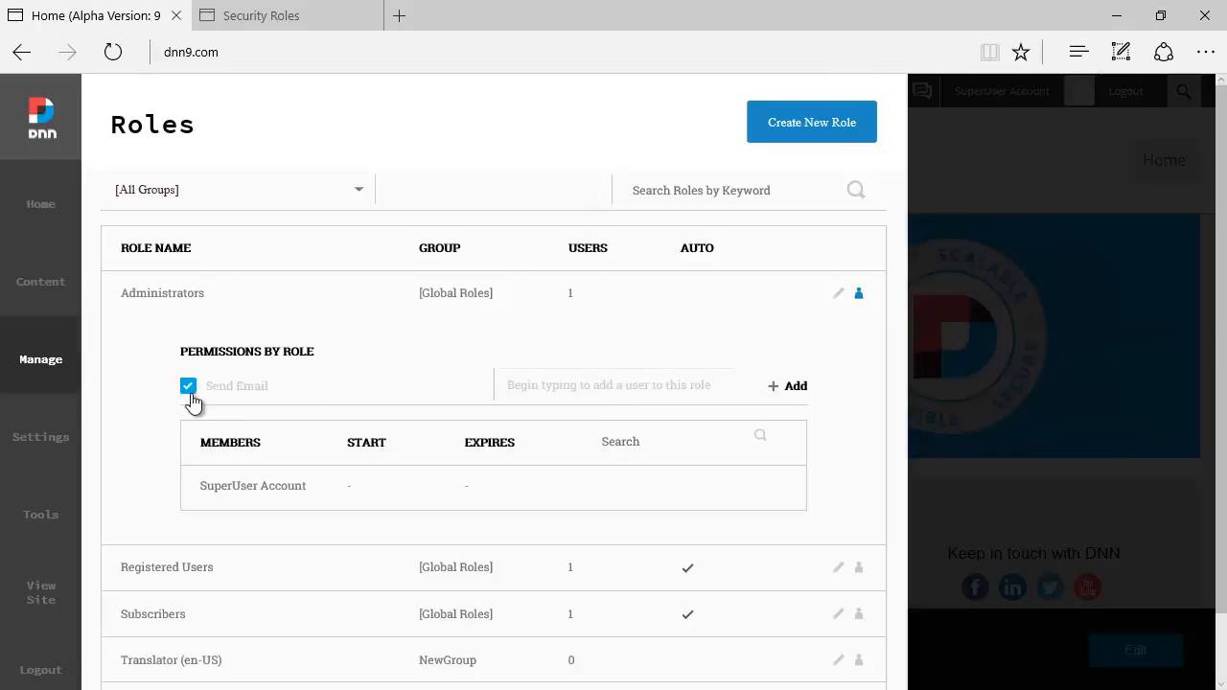
{"action": "mouse_move", "coordinate": [223, 396]}
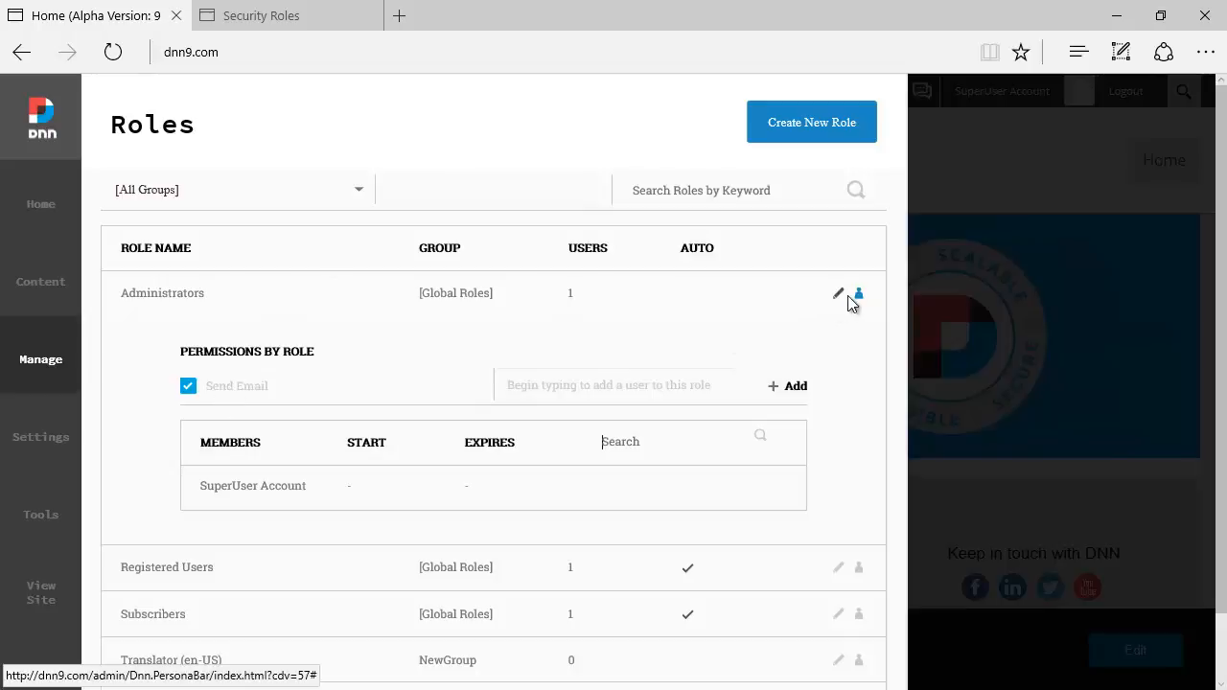
Save a Support role in NewGroup, described 'Support Role', with auto assignment on.
{"action": "left_click", "coordinate": [810, 122]}
{"action": "type", "text": "Support Role"}
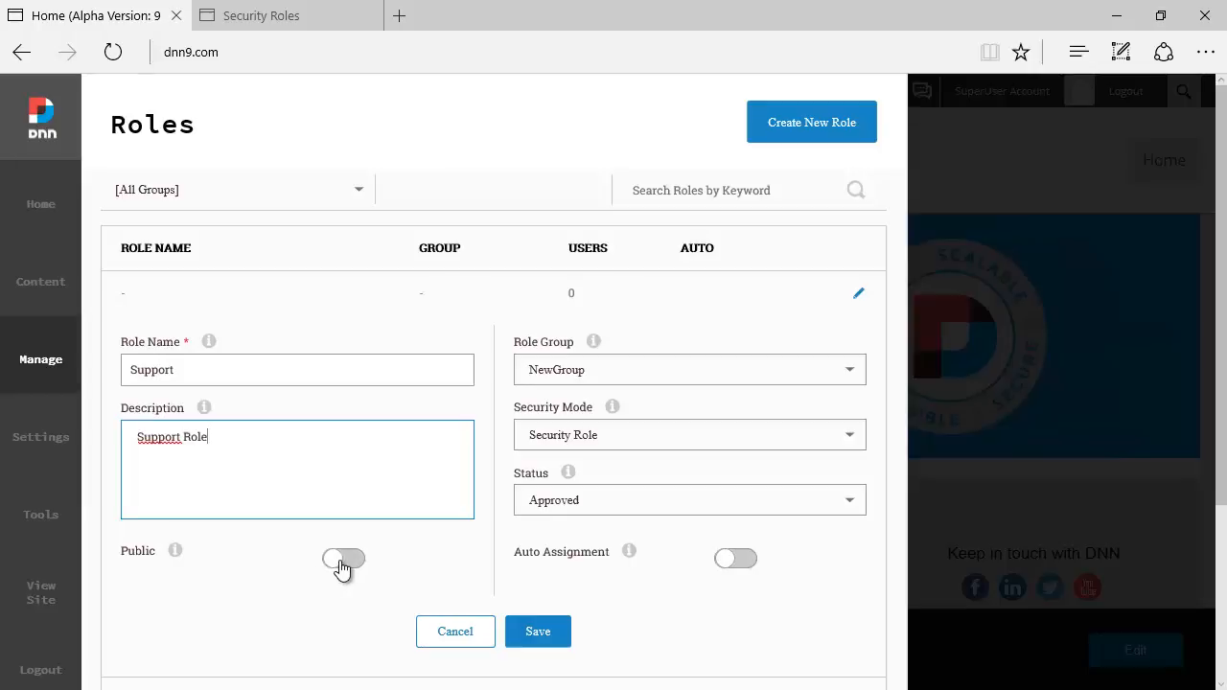
{"action": "mouse_move", "coordinate": [726, 561]}
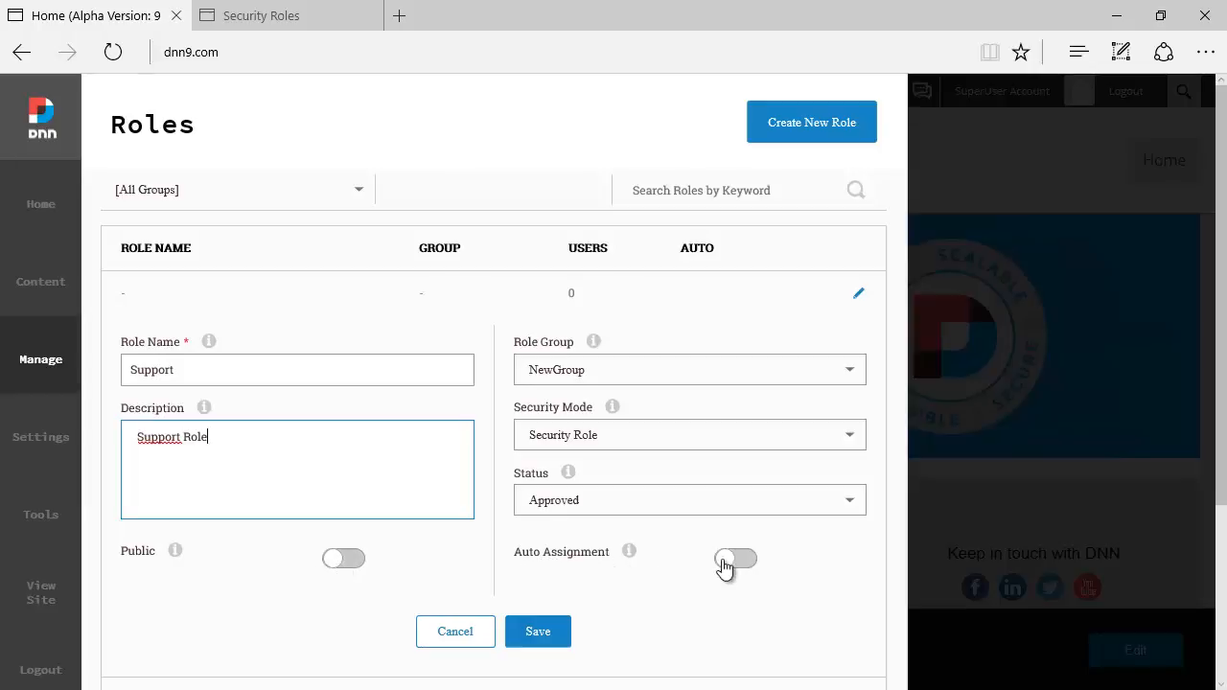
{"action": "left_click", "coordinate": [735, 558]}
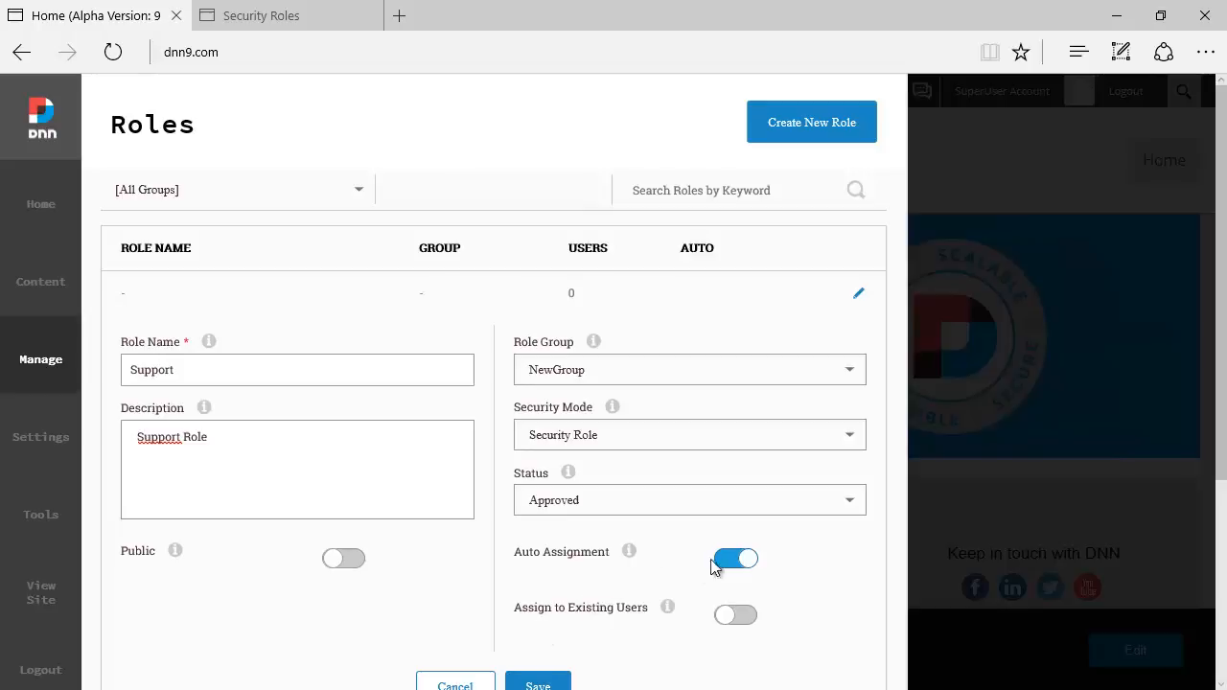
{"action": "mouse_move", "coordinate": [628, 552]}
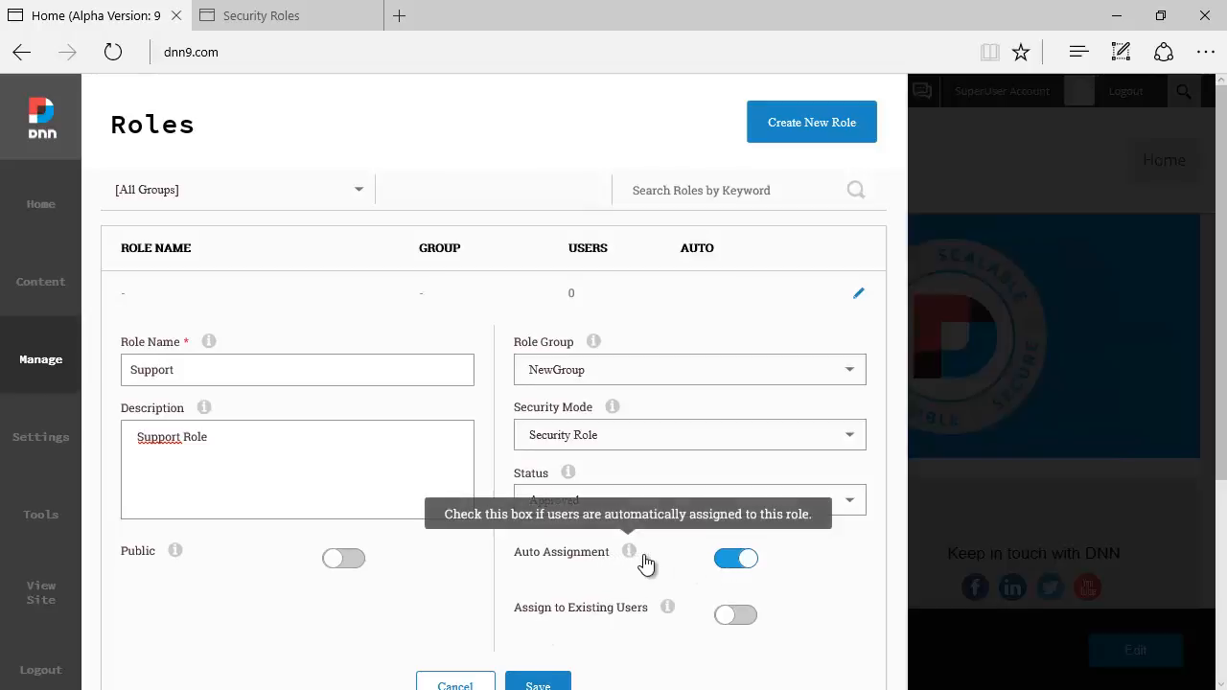
{"action": "mouse_move", "coordinate": [601, 615]}
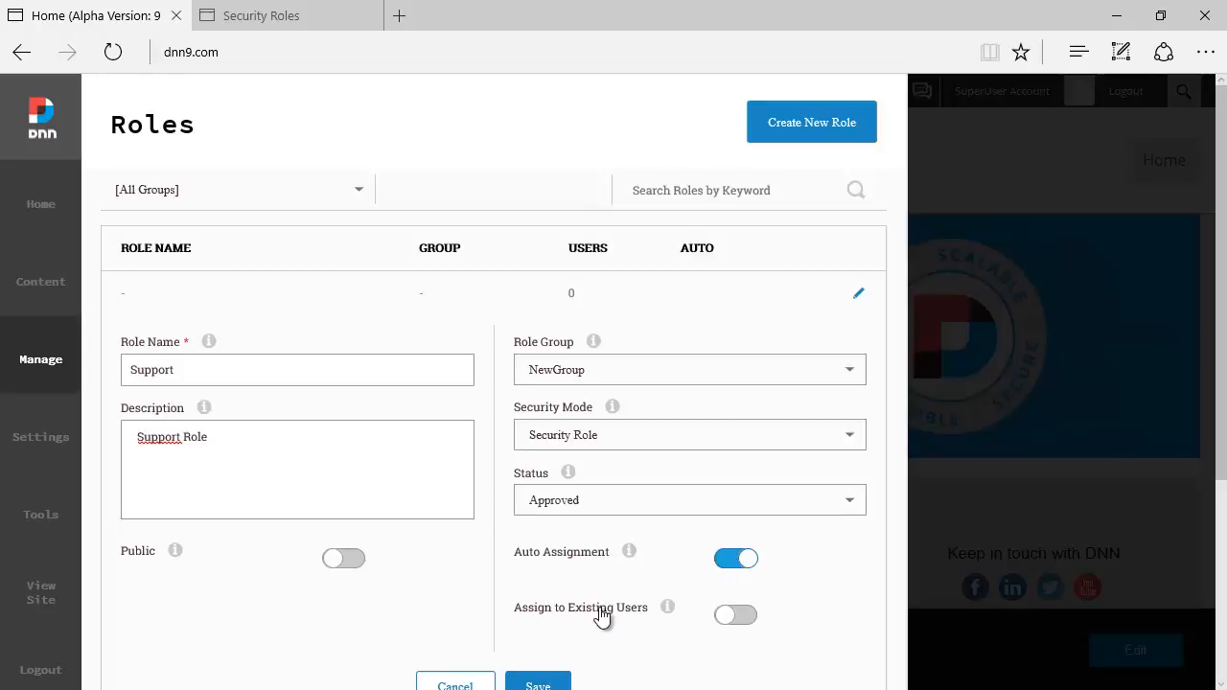
{"action": "left_click", "coordinate": [735, 614]}
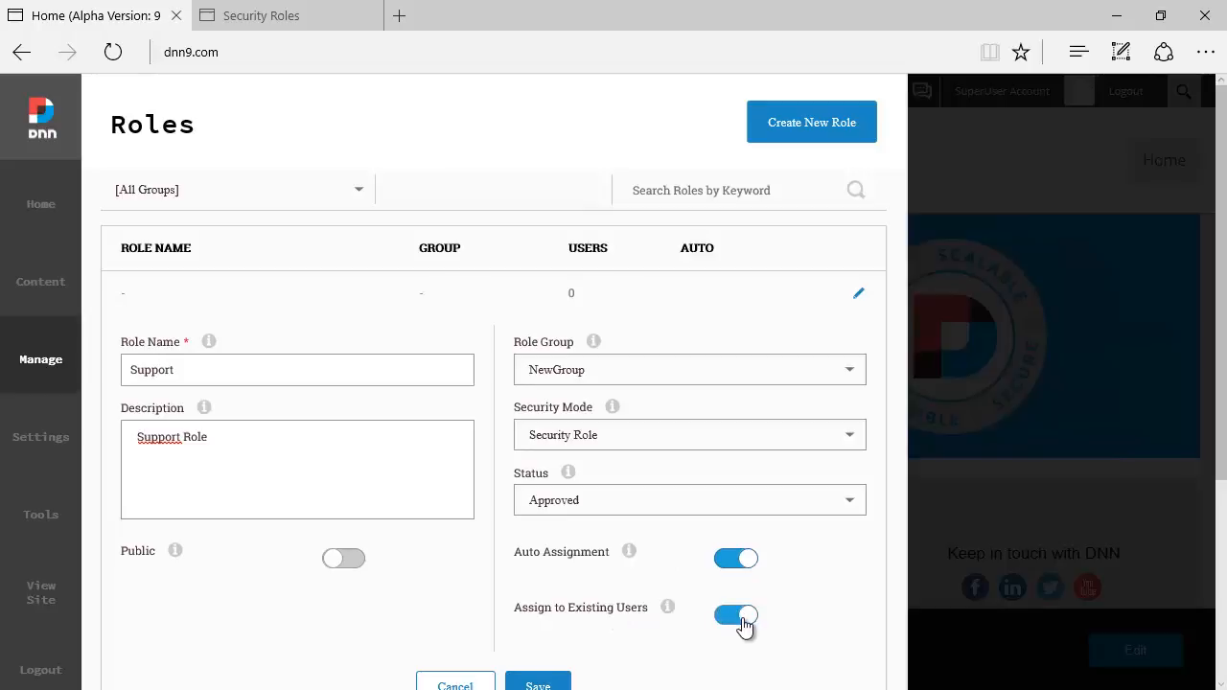
{"action": "left_click", "coordinate": [735, 616]}
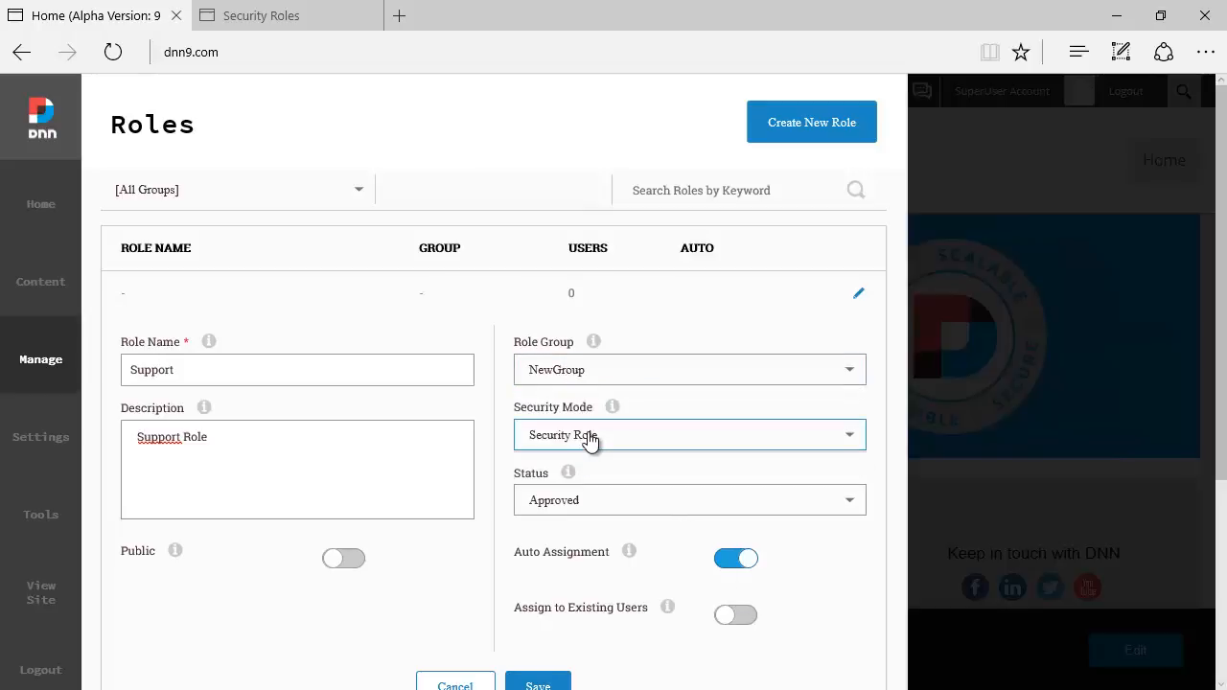
{"action": "left_click", "coordinate": [689, 435]}
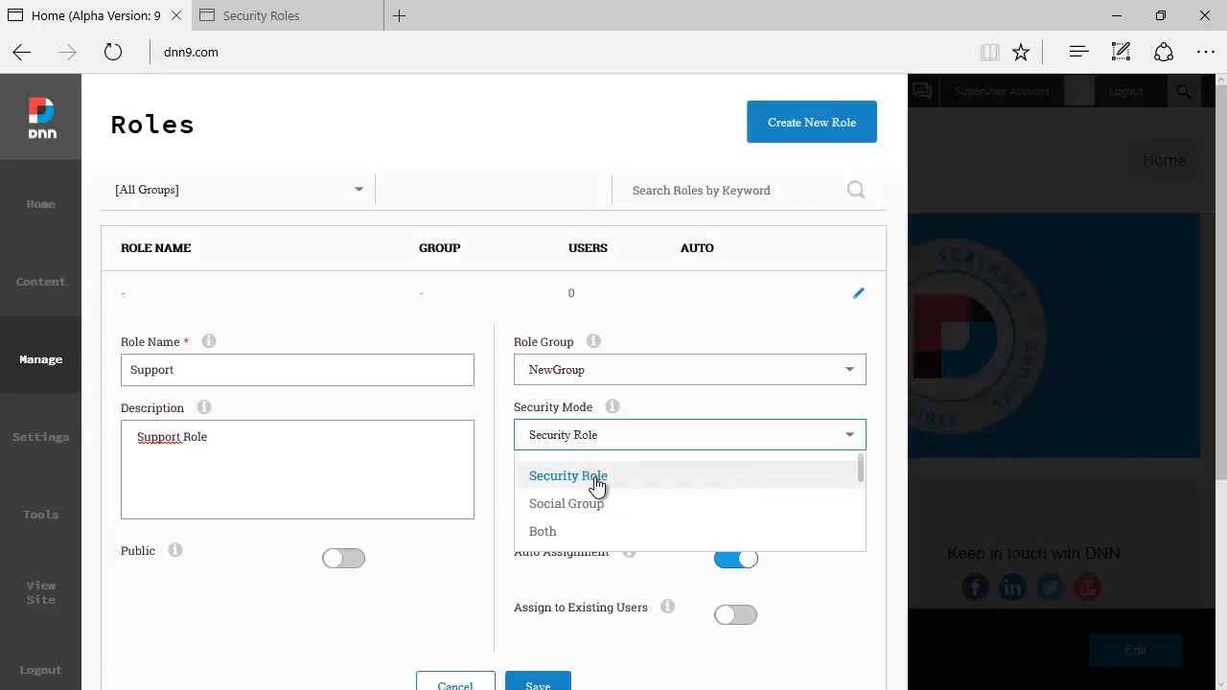
{"action": "mouse_move", "coordinate": [594, 509]}
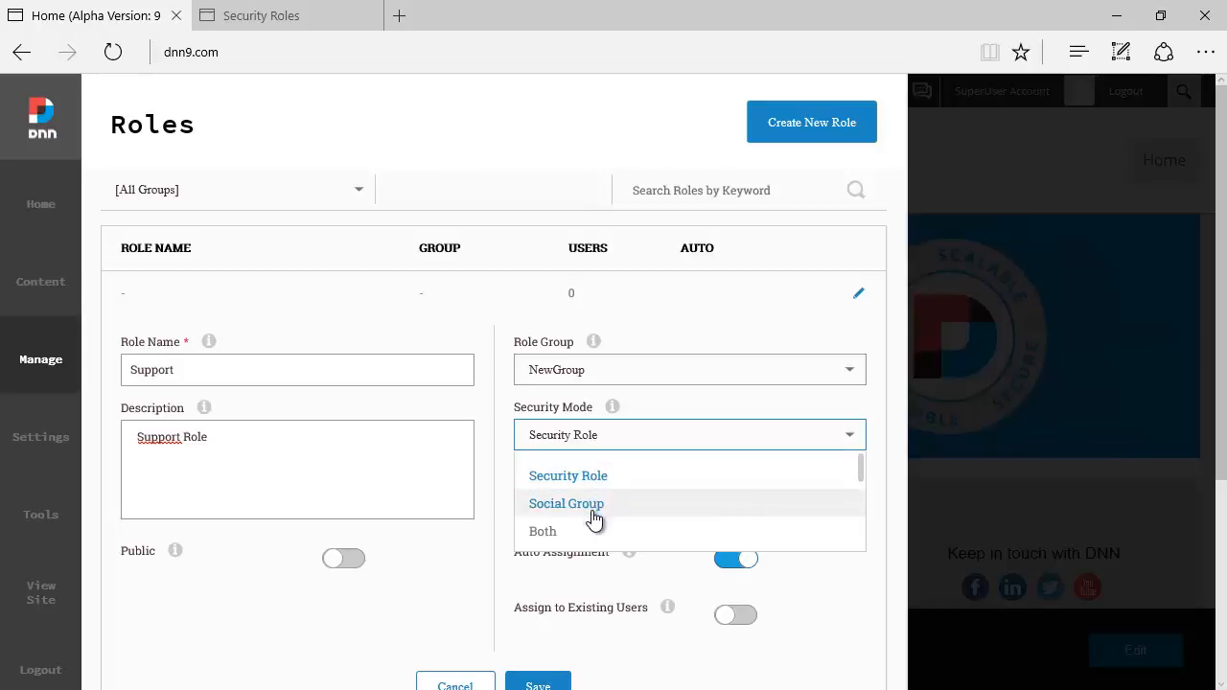
{"action": "mouse_move", "coordinate": [575, 530]}
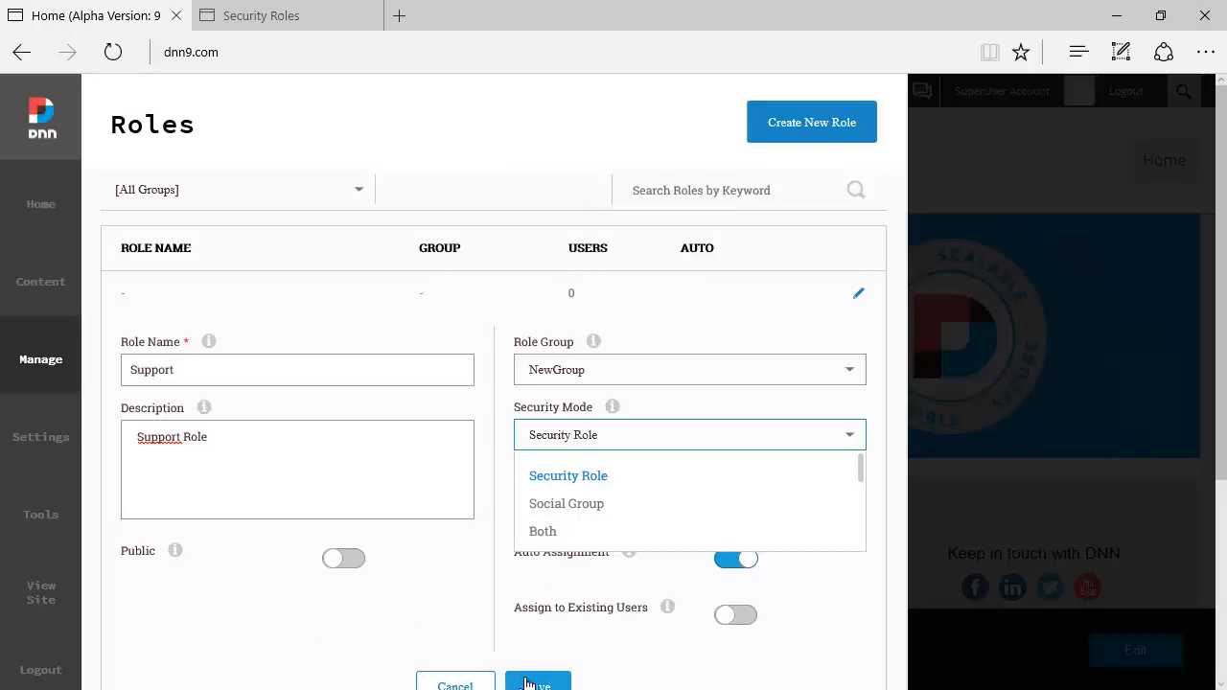
{"action": "left_click", "coordinate": [537, 684]}
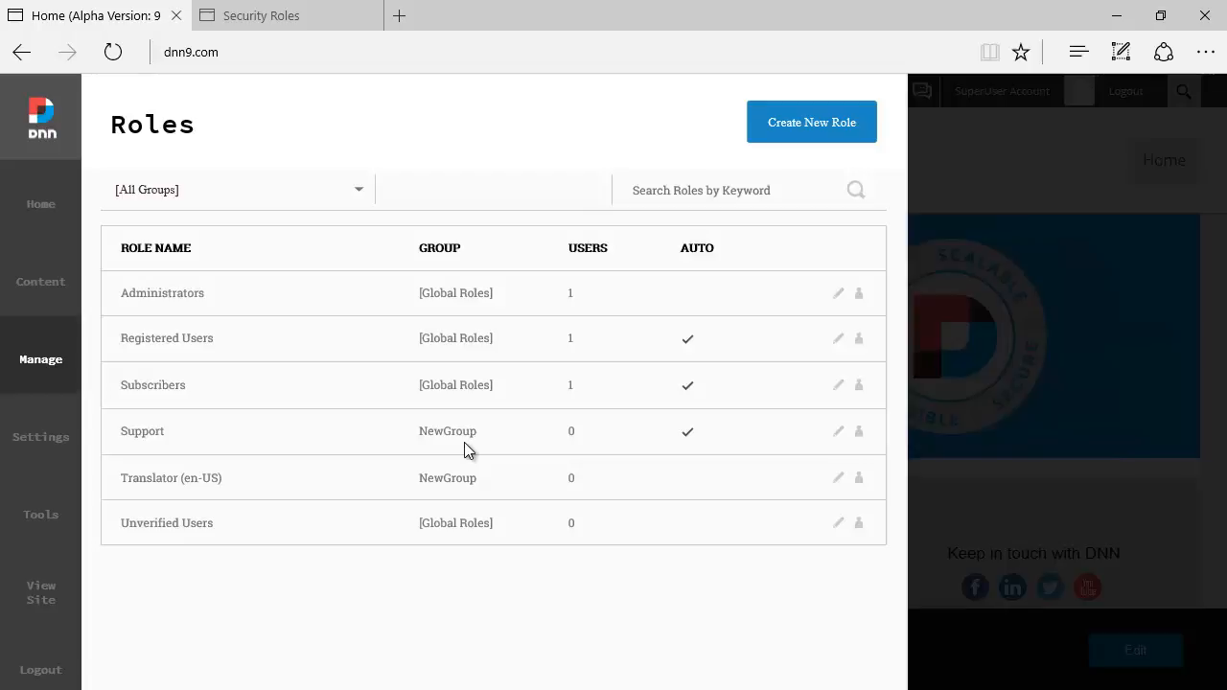
{"action": "mouse_move", "coordinate": [48, 599]}
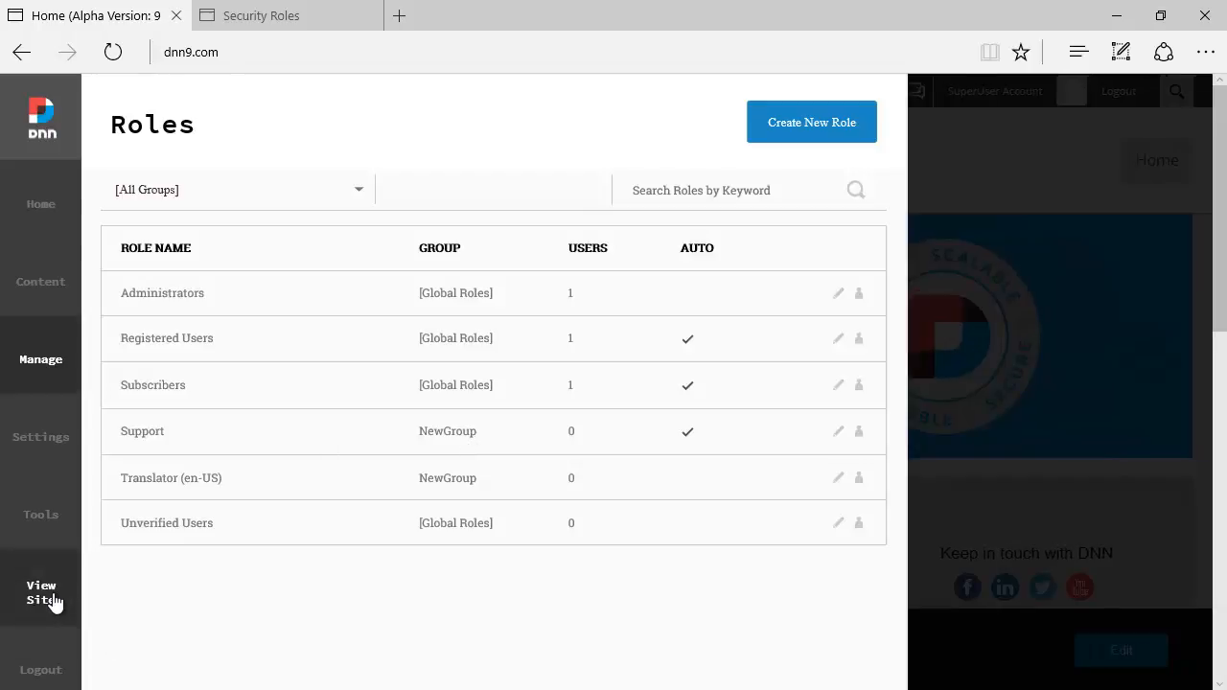
Close the persona bar with View Site to show the DNN 9 home page.
{"action": "left_click", "coordinate": [41, 591]}
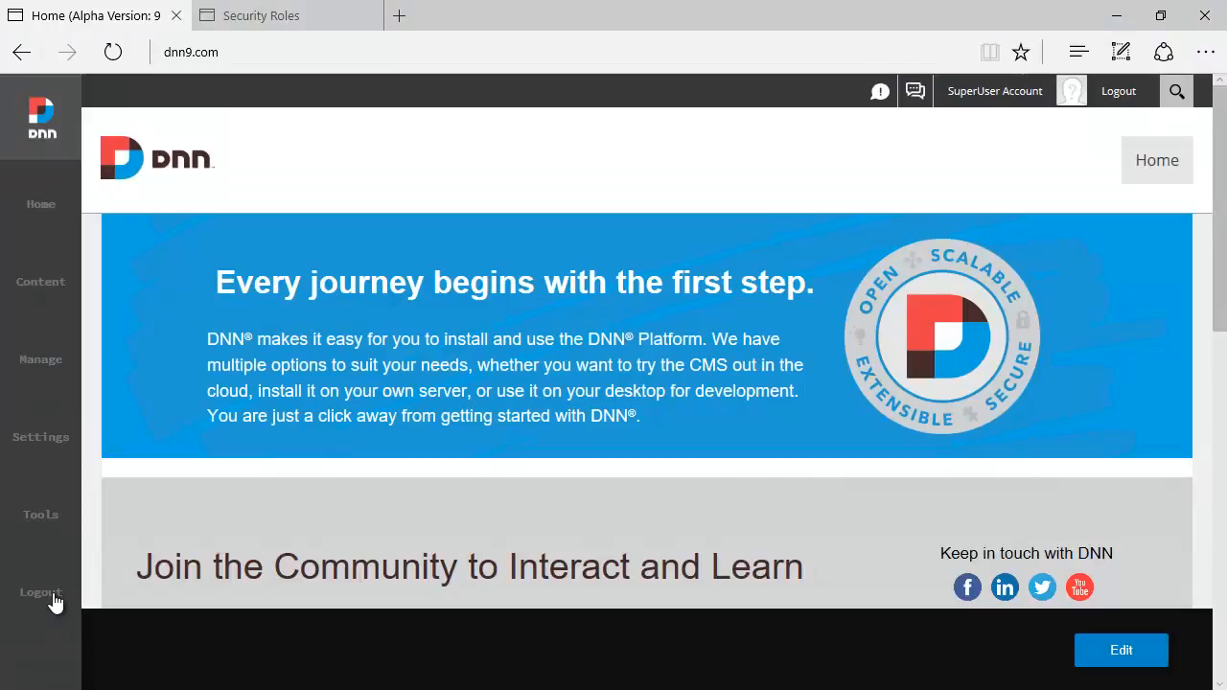